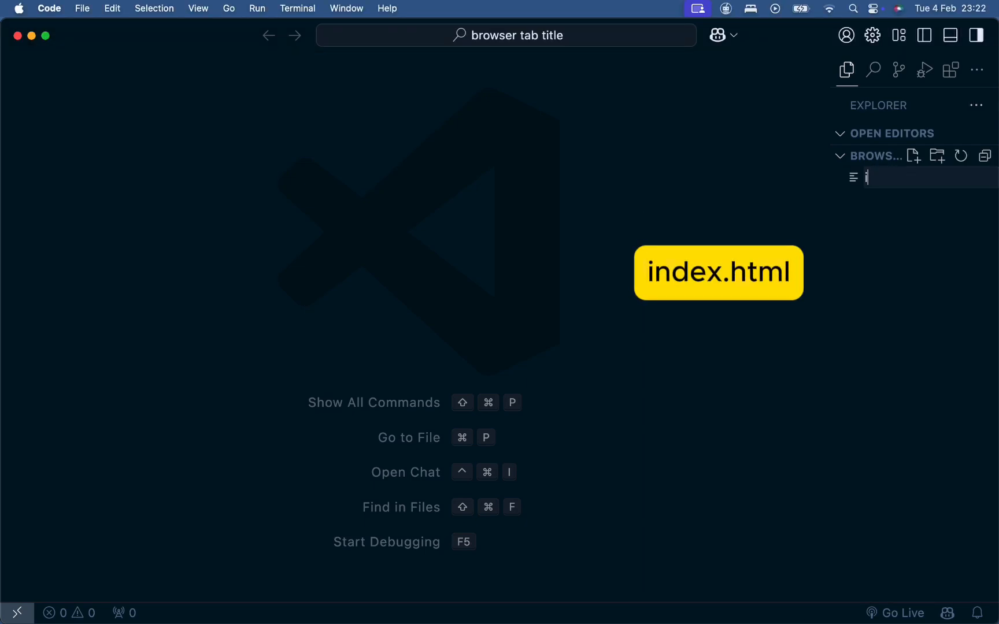
- Create index.html and fill it with the HTML5 boilerplate via the html:5 Emmet abbreviation
text(ndex.htm)
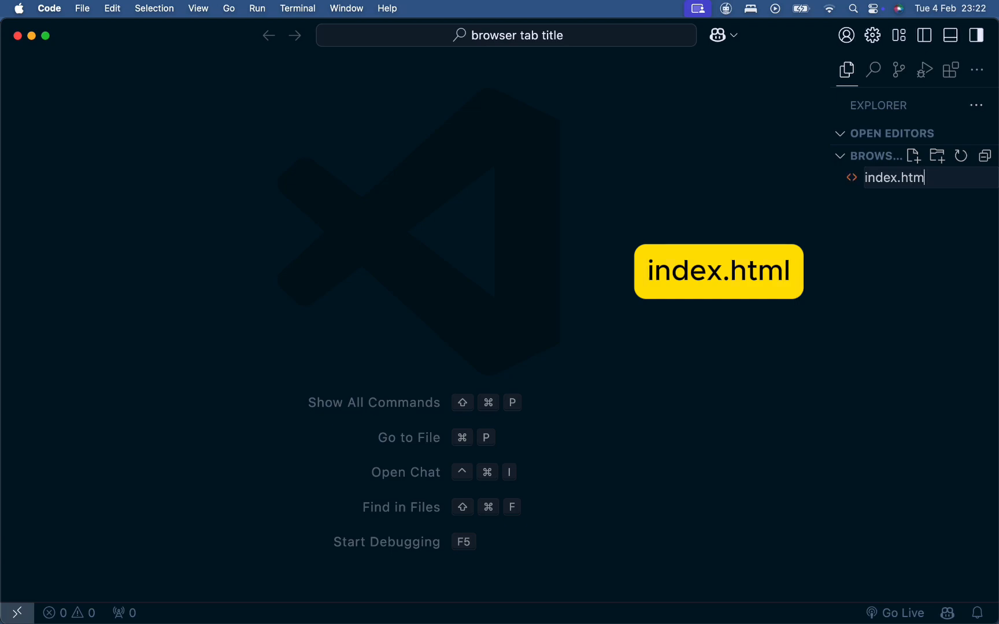
key(Enter)
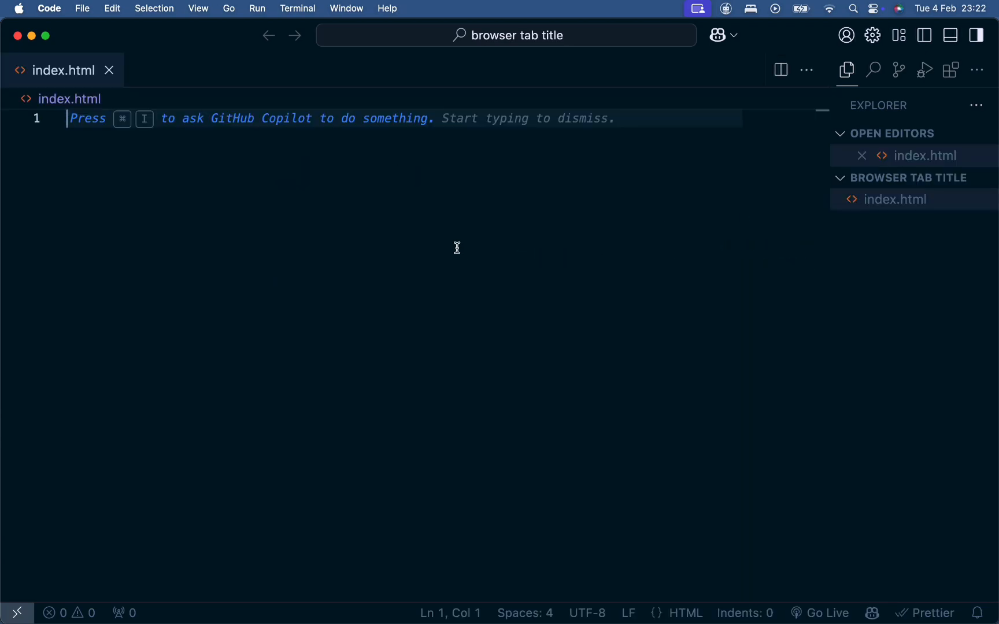
text(ht)
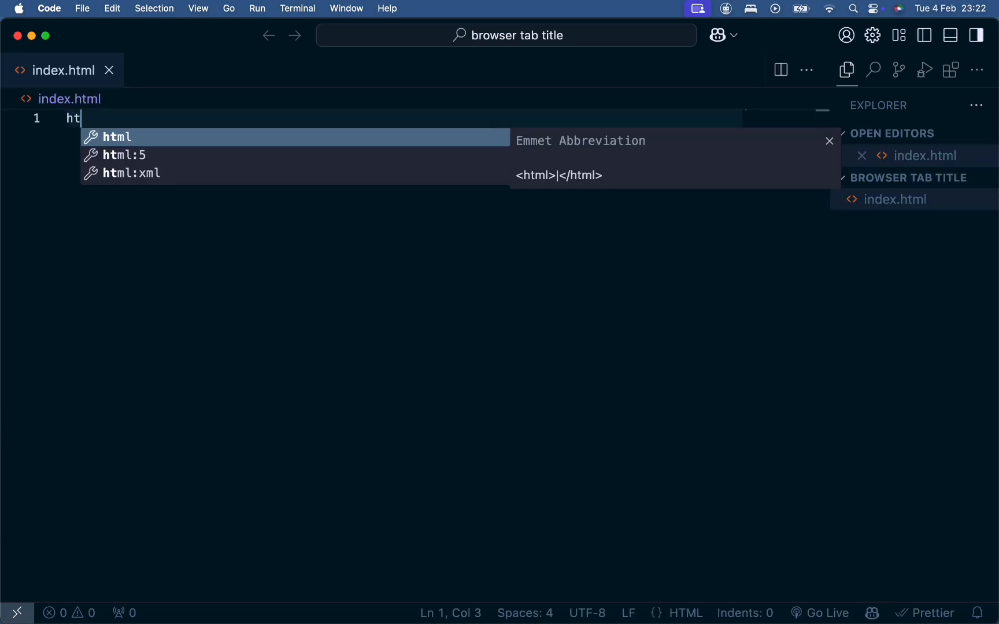
key(Tab)
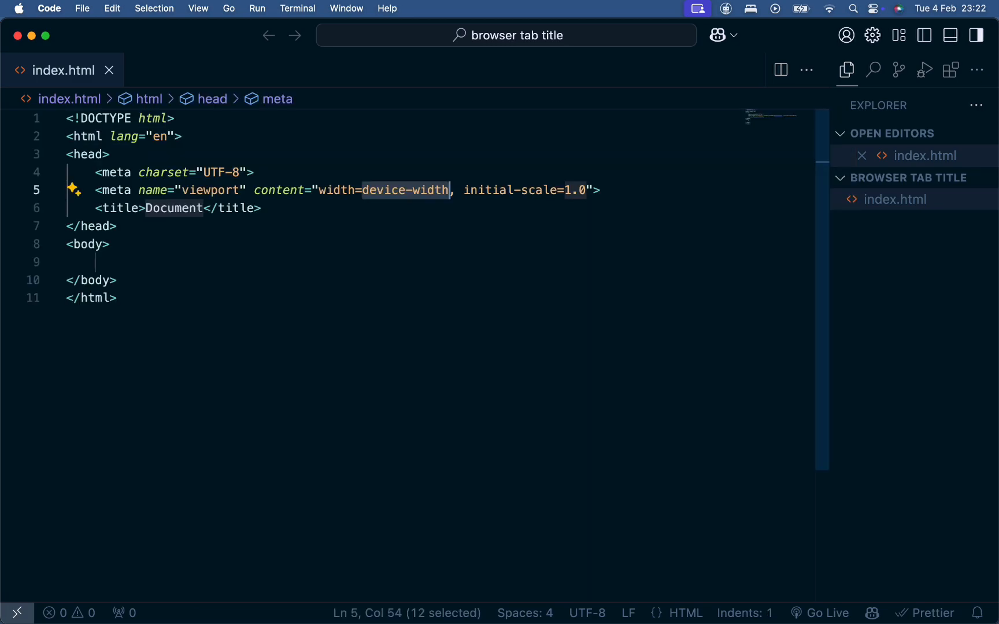
mouse_move(326, 233)
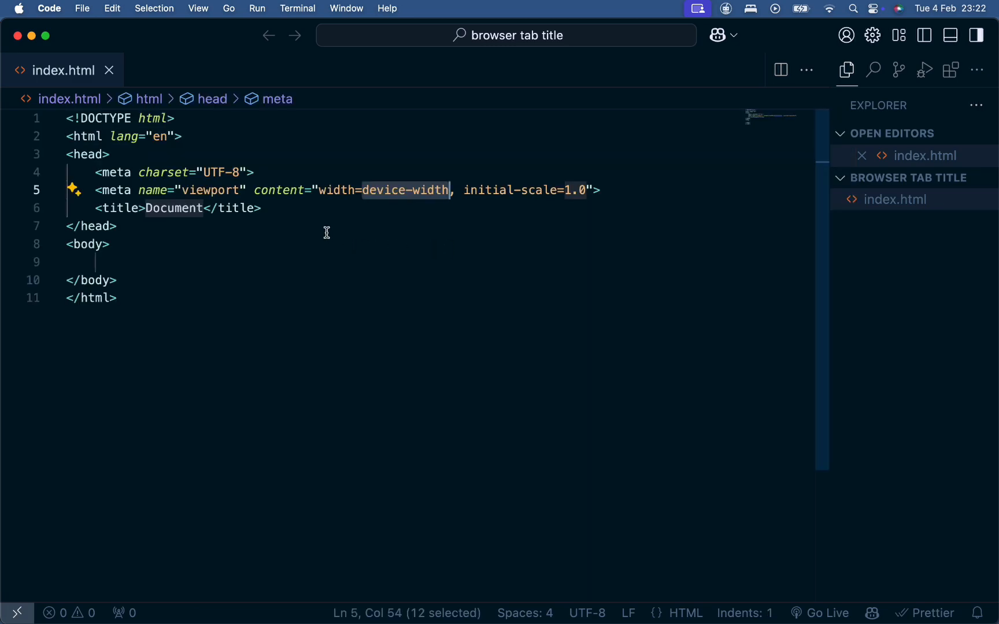
mouse_move(183, 208)
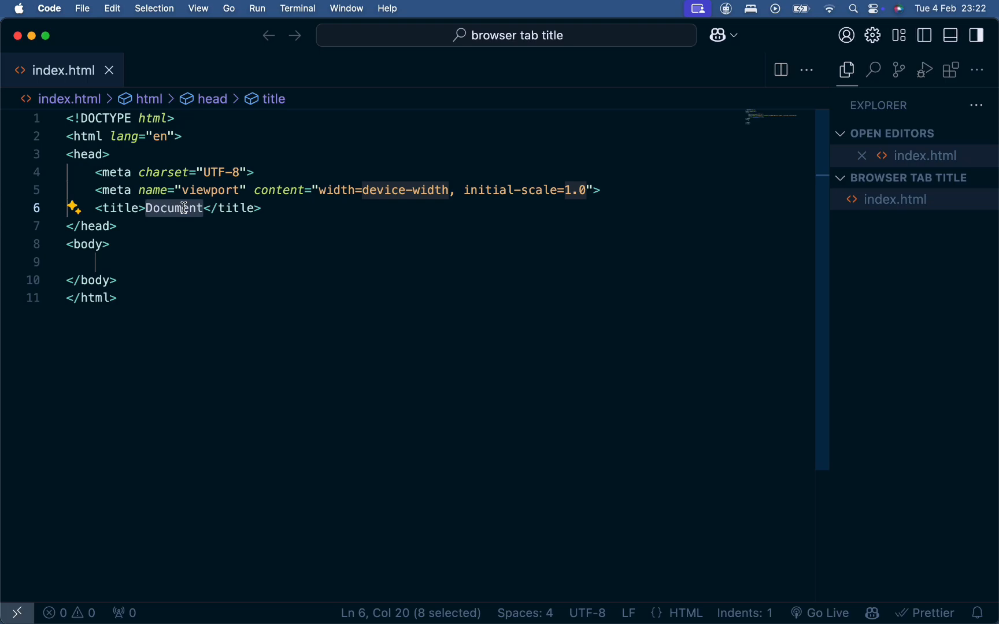
- Change the <title> text from Document to 'Javascript Browser Tab'
text(Javas)
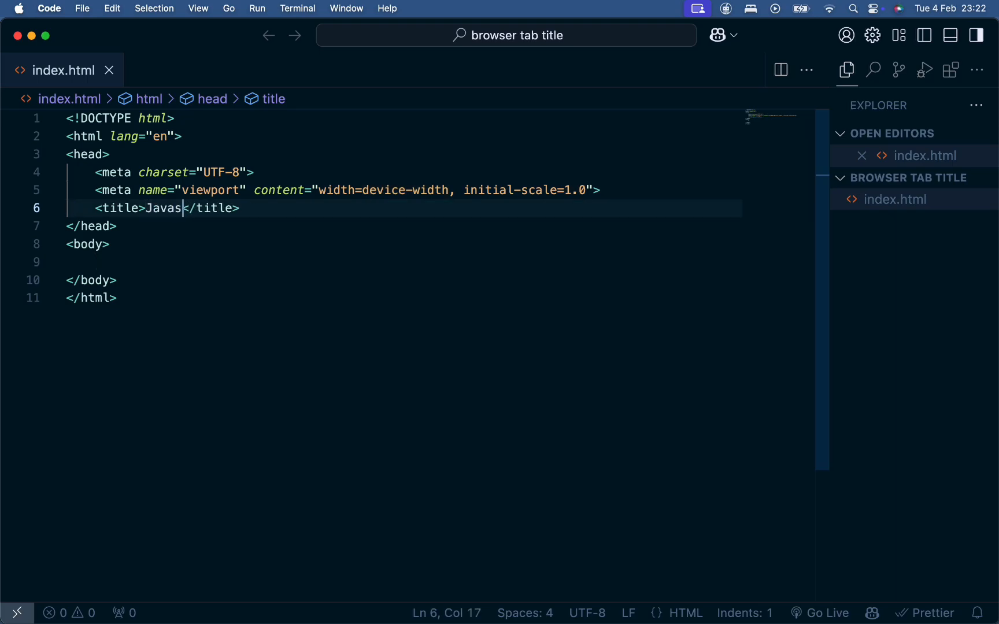
text(cript)
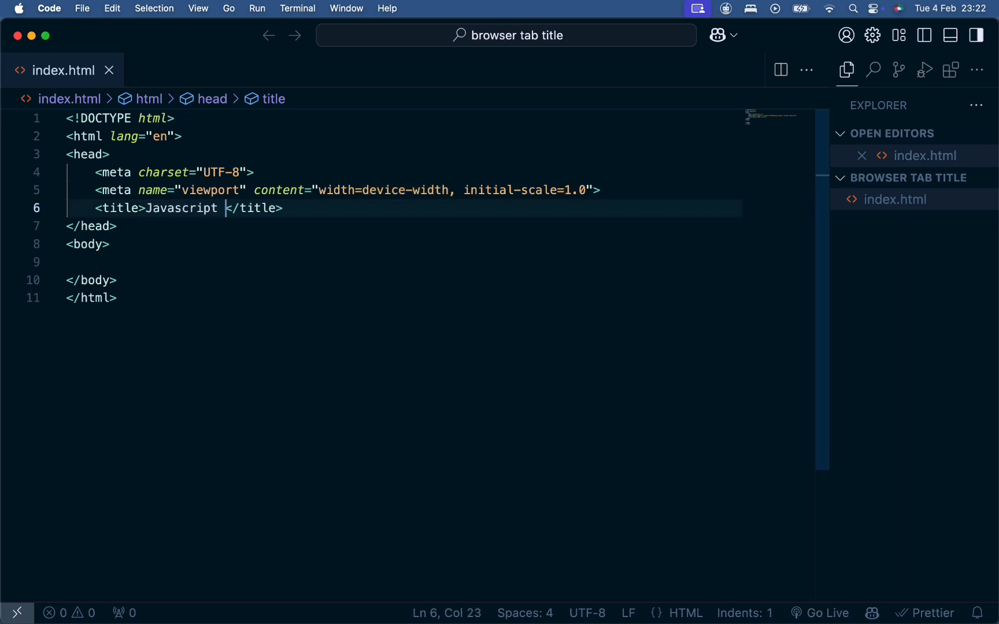
text(& HT)
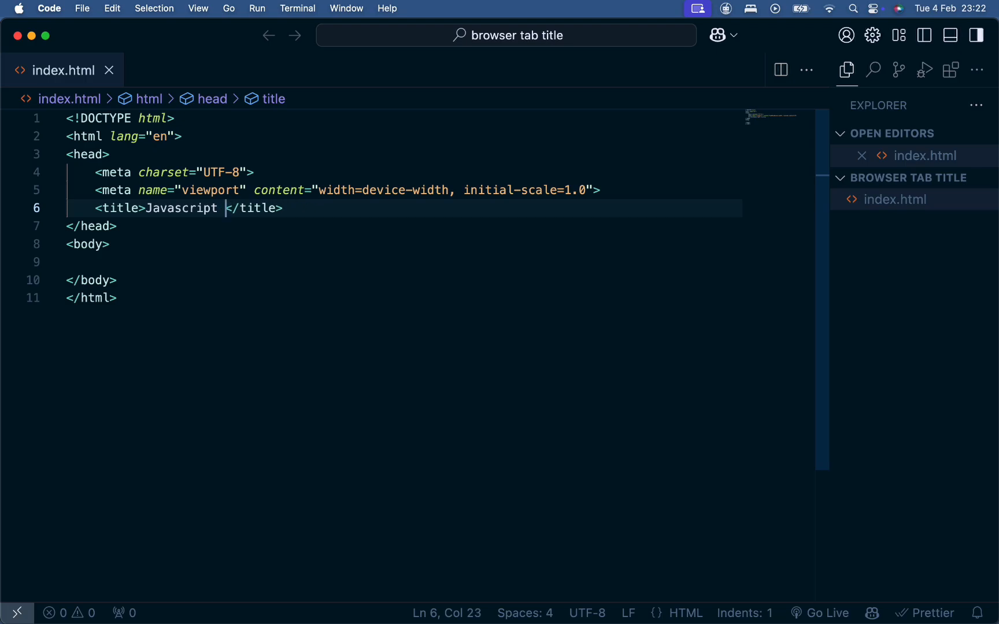
text(Browser T)
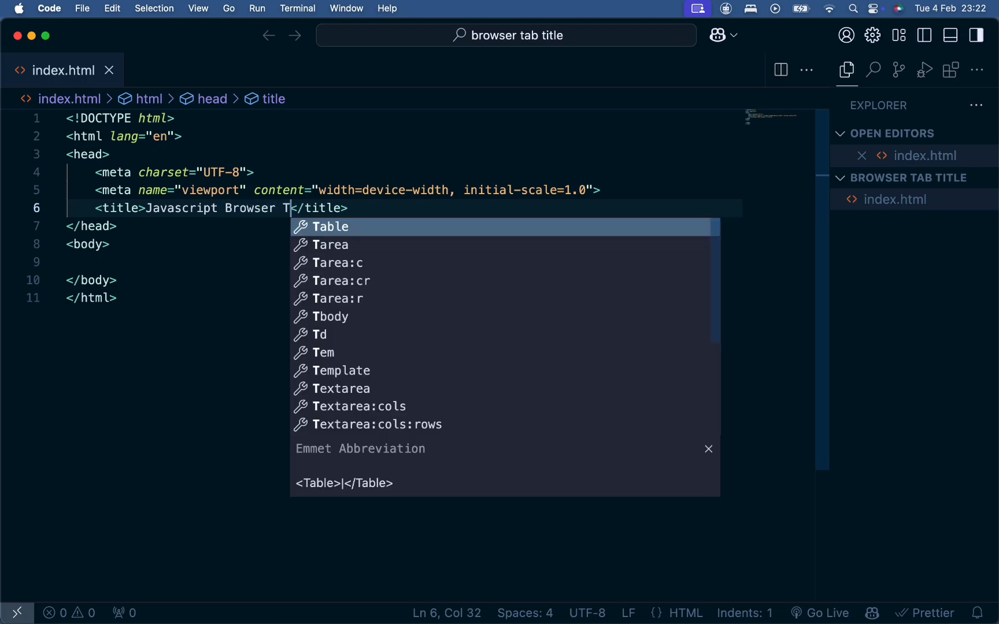
text(ab)
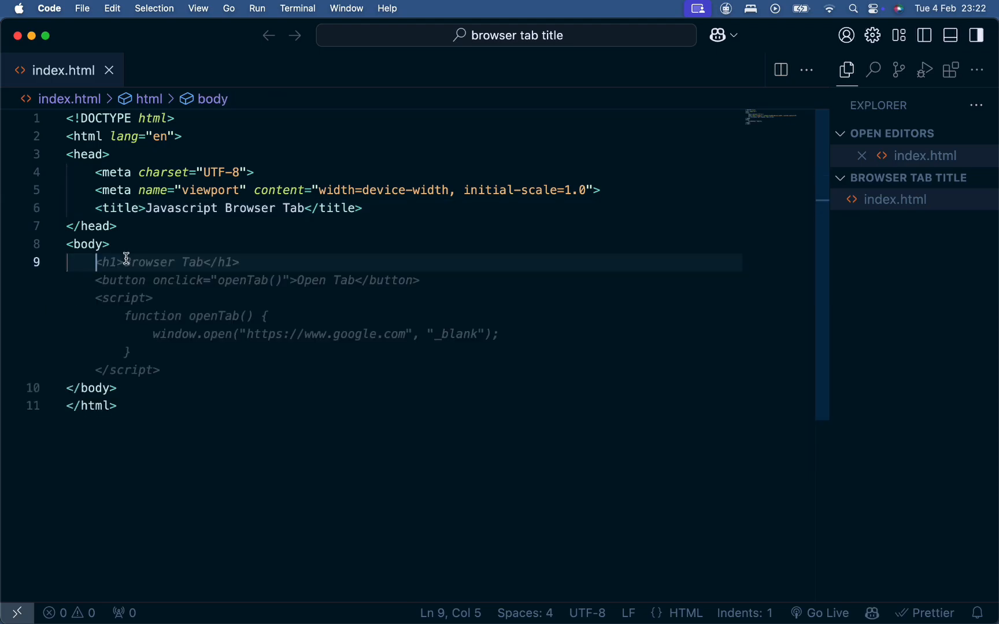
- Add an h1 in the body reading 'Switch to another tab to see the effect.'
text(h1)
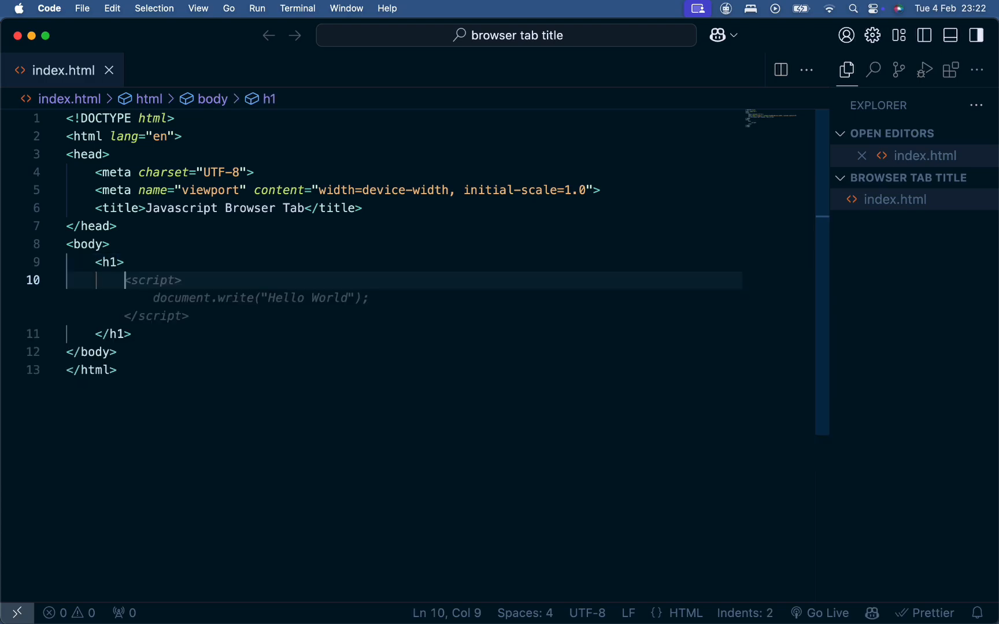
text(Switch to another tab and come back here to see the magic)
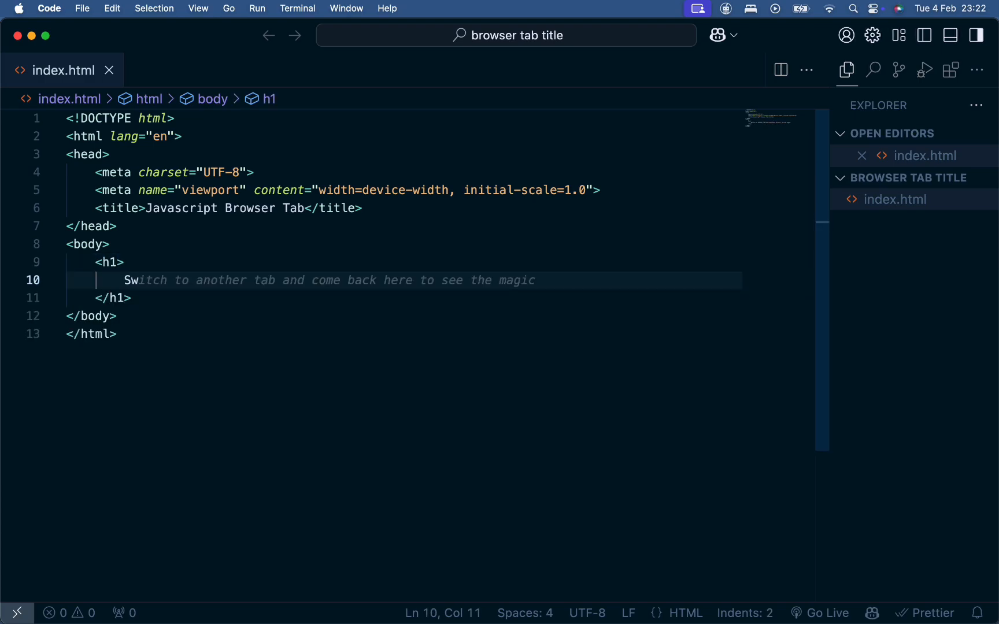
text(tch)
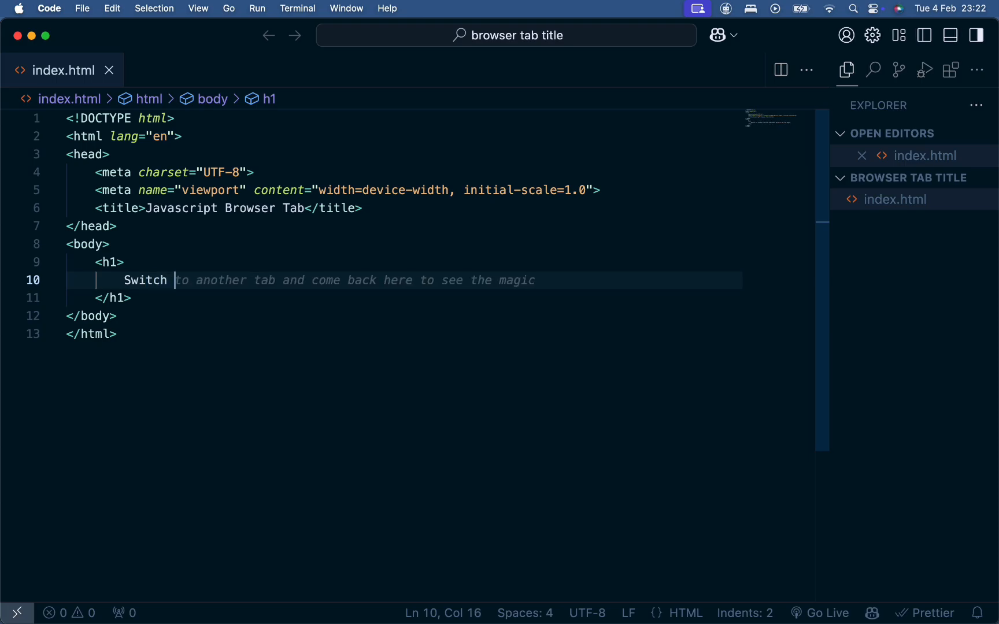
text(to another)
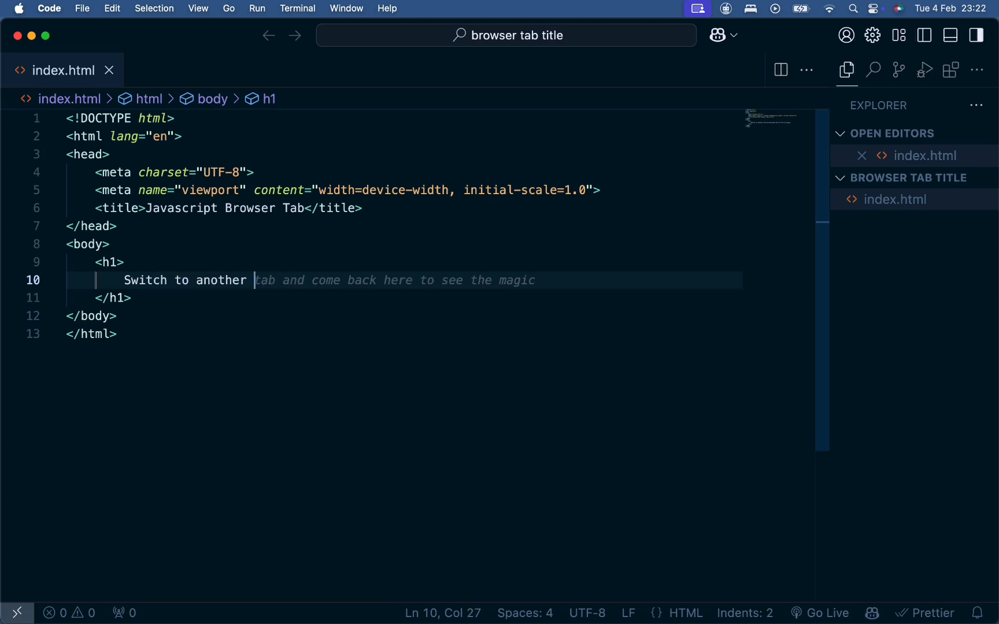
text(tab)
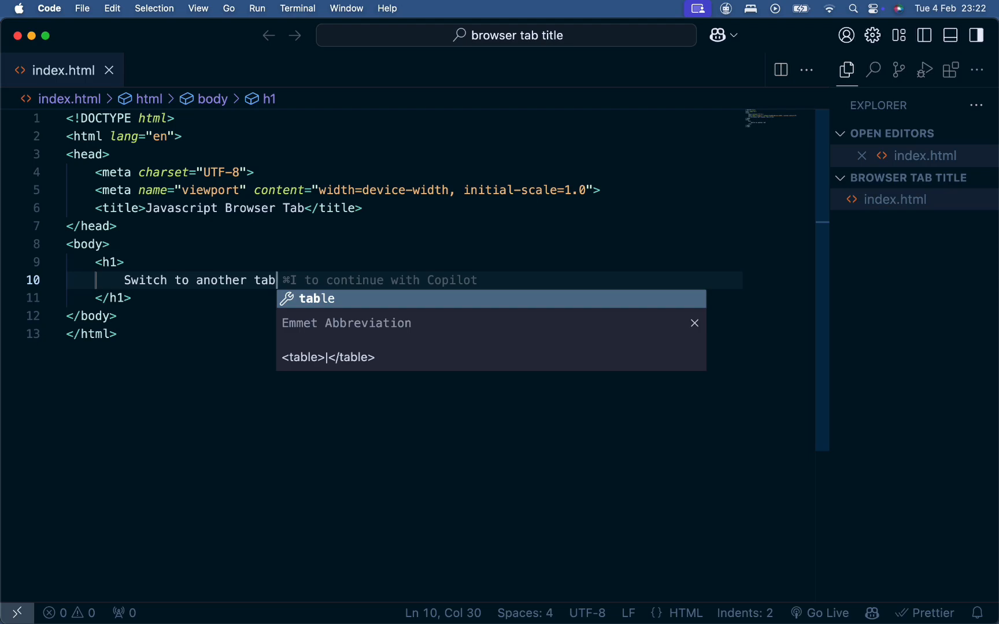
text(to see the effect.)
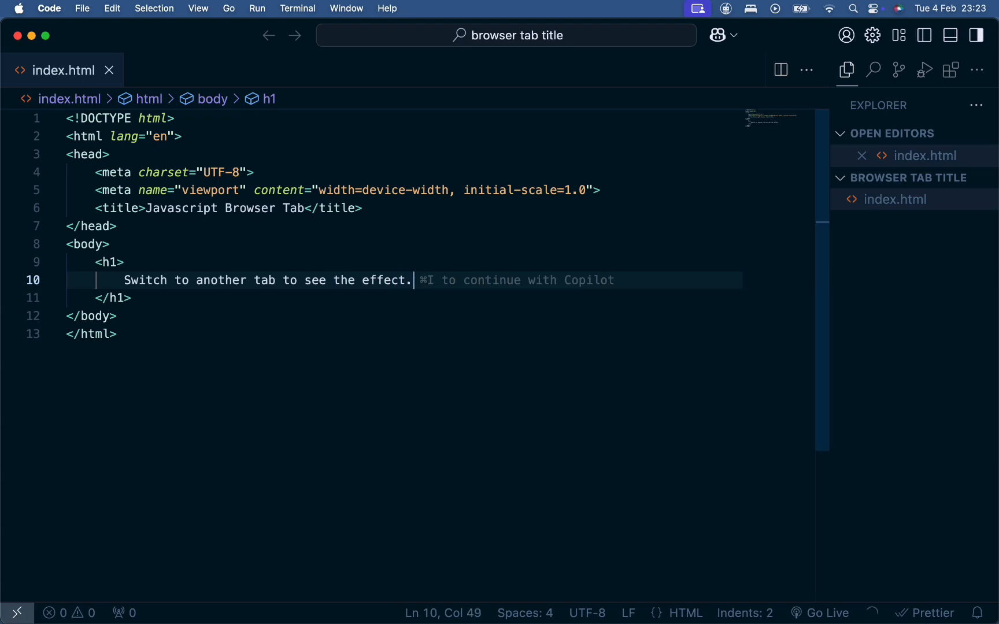
click(733, 36)
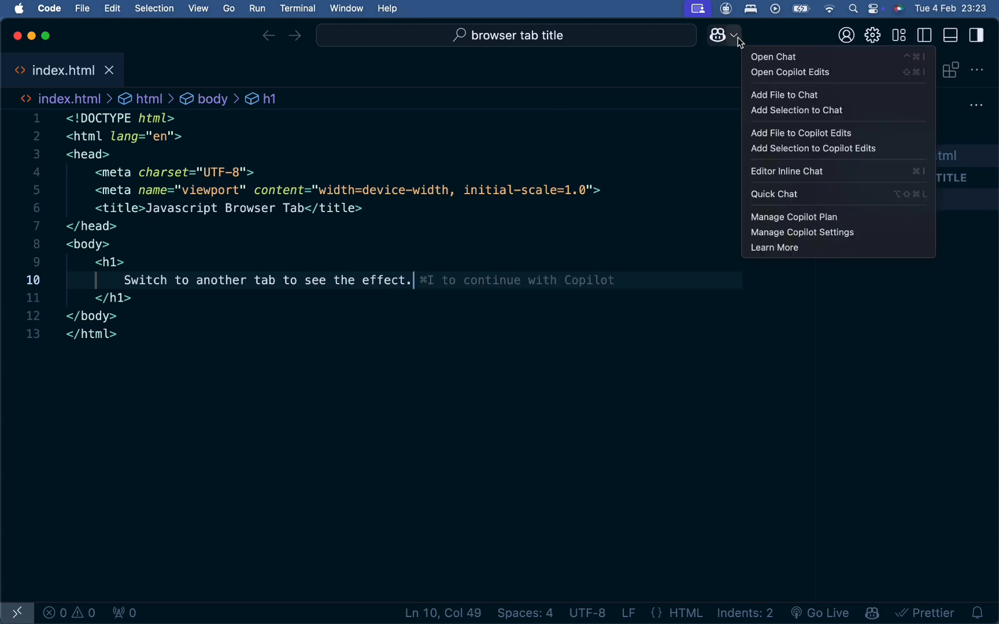
mouse_move(782, 203)
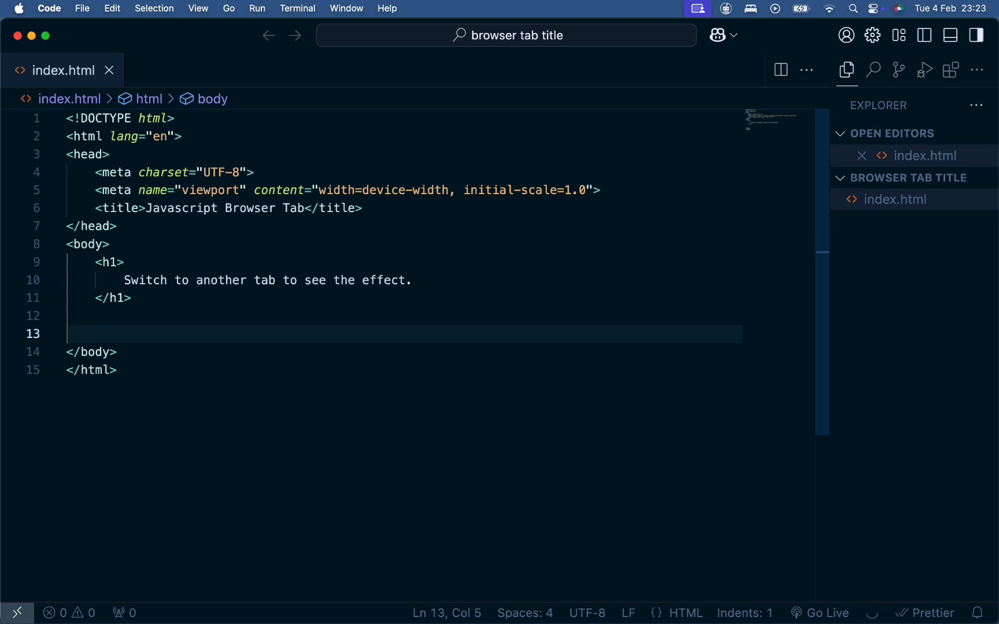
- Add a script tag with src script.js at the end of the body
text(scr)
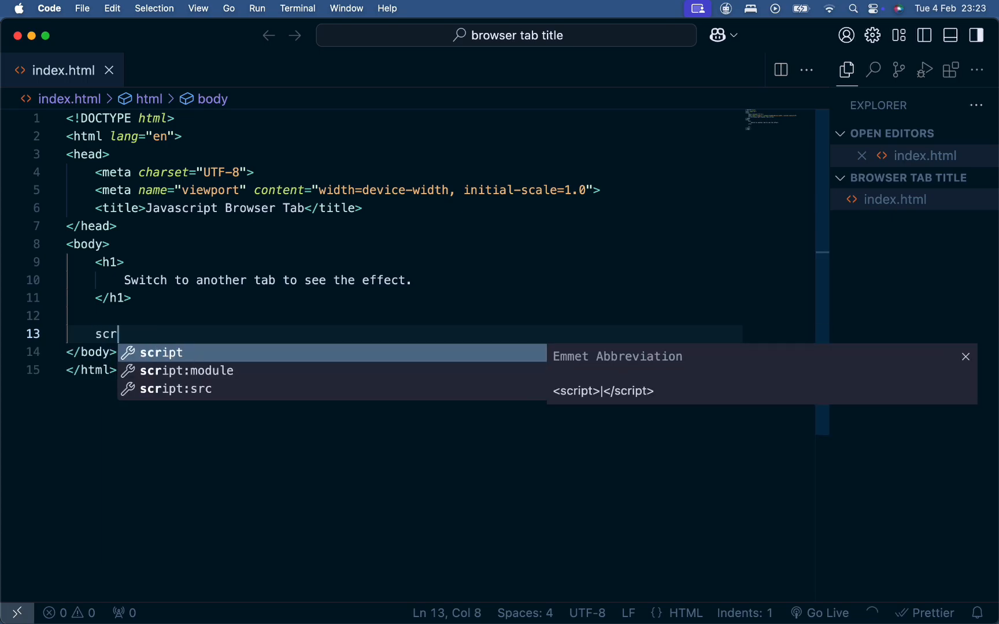
key(Tab)
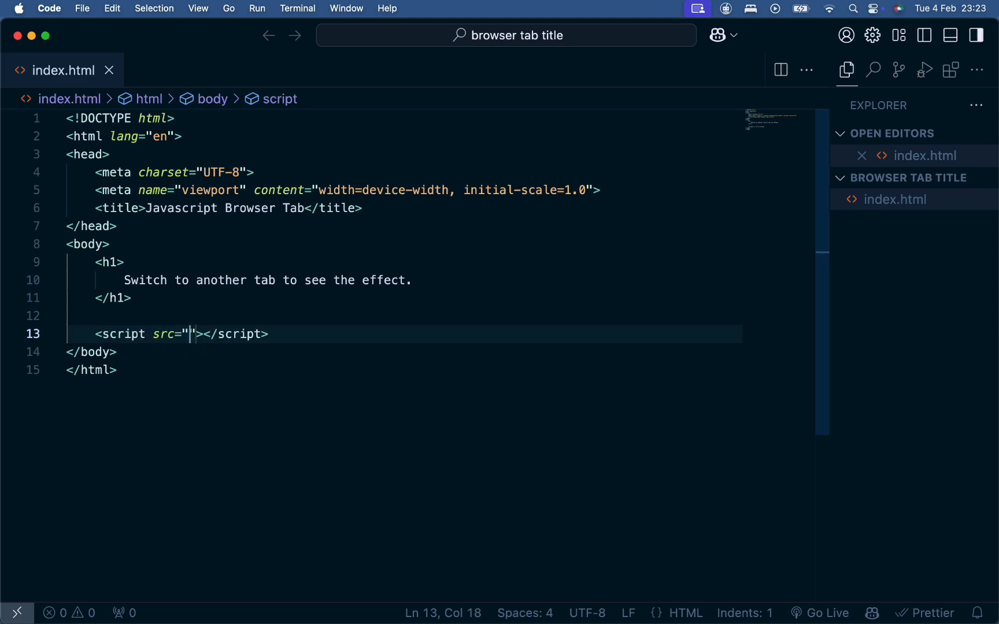
text(script)
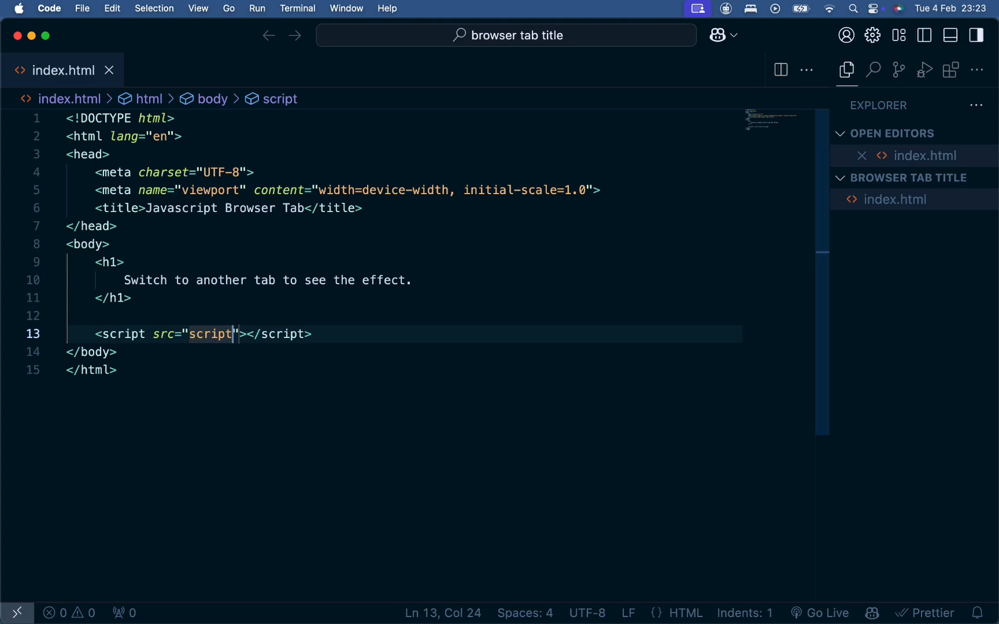
text(.js)
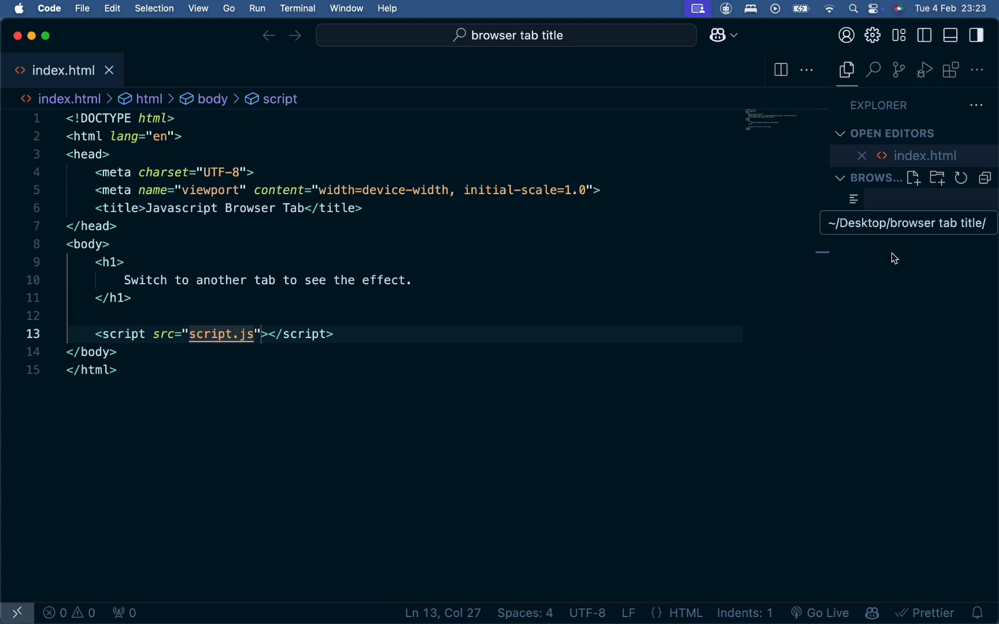
- Create script.js and start a document.addEventListener('visibilitychange', function(){...}) block
text(scri)
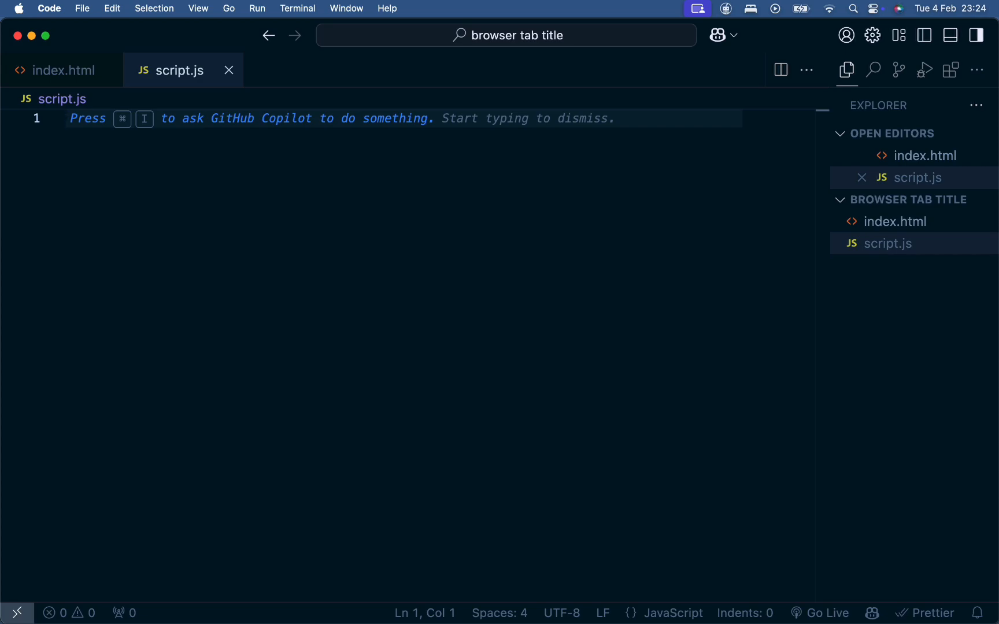
text(document.addEventListener)
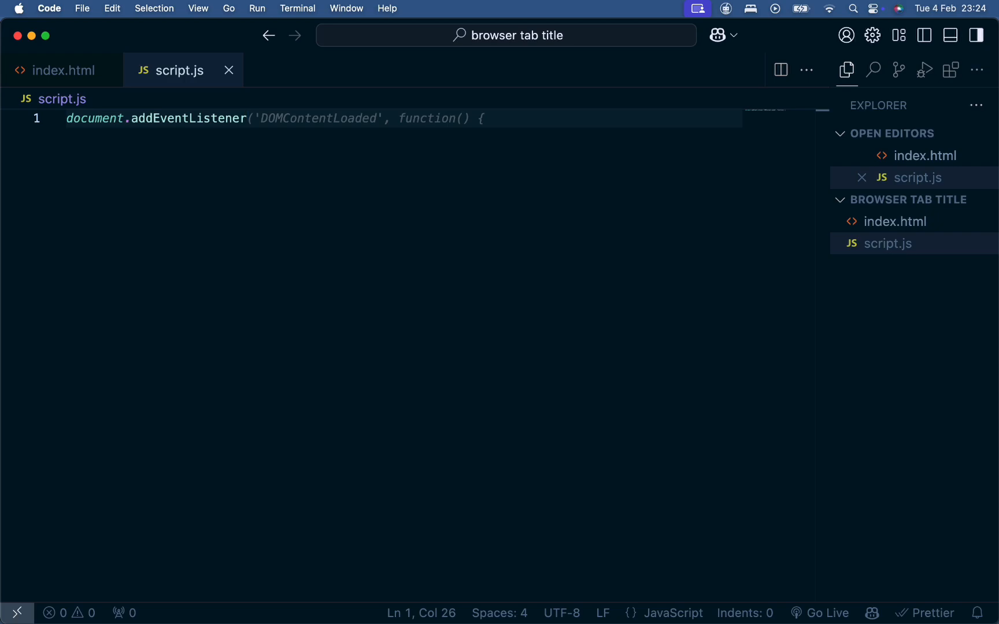
click(252, 118)
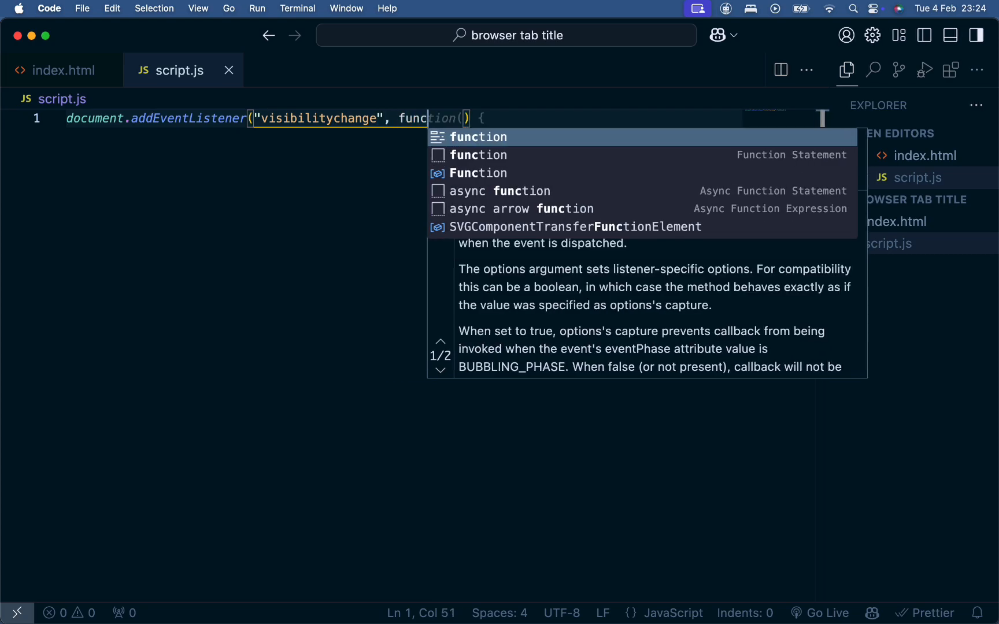
key(Enter)
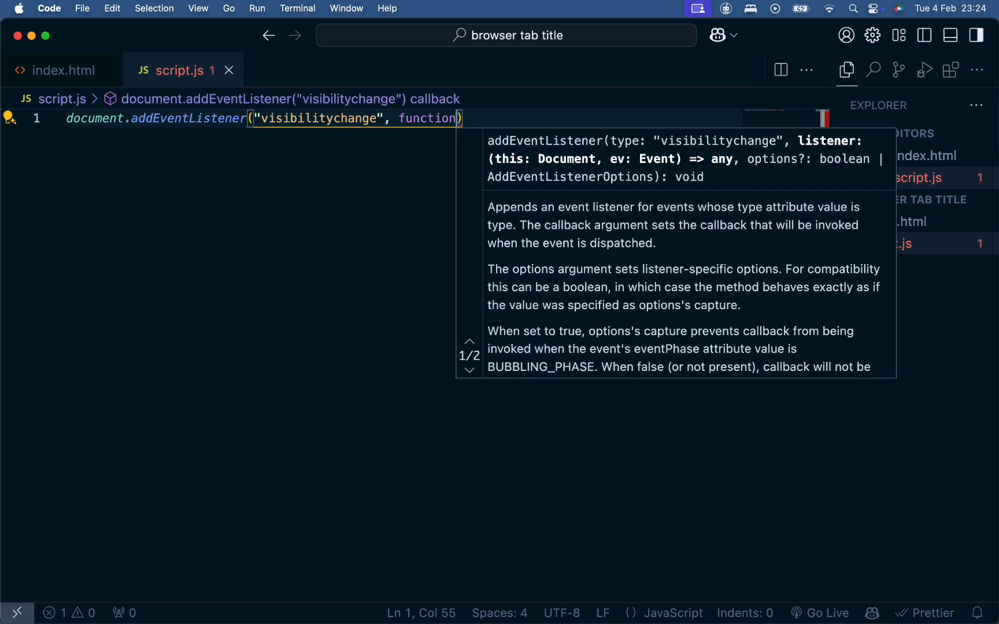
text(())
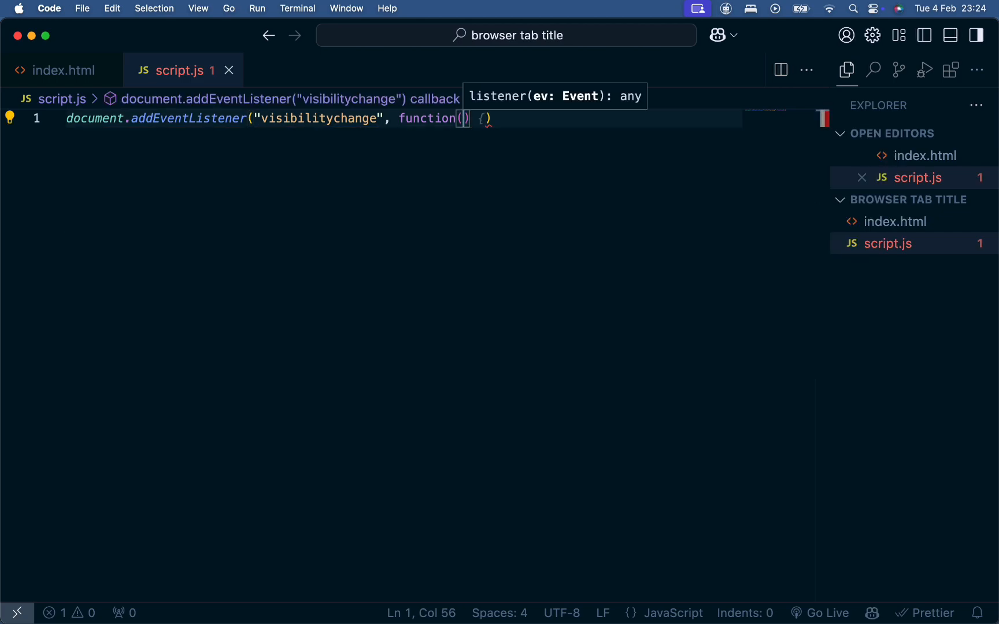
text(if (document.visibilityState === 'visible') {)
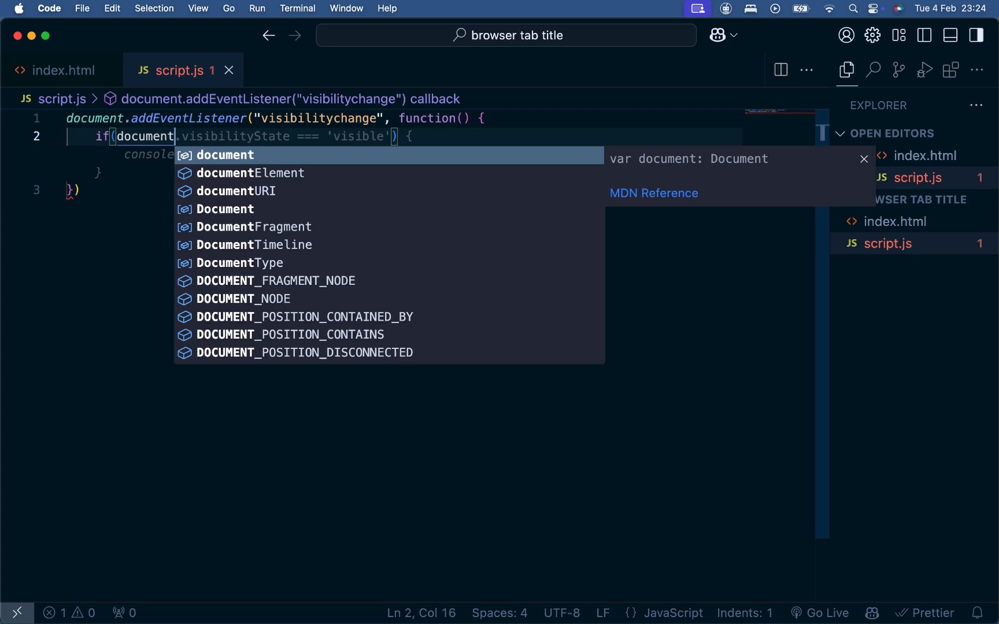
- Inside if(document.hidden), set document.title to 'I miss you!, come back!'
text(.hidden)
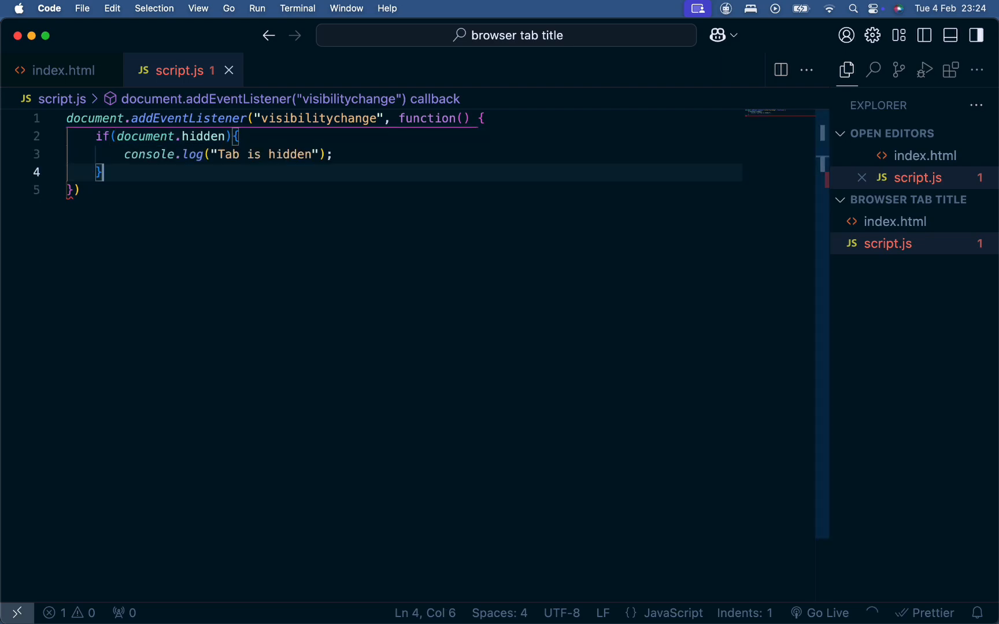
text(else {)
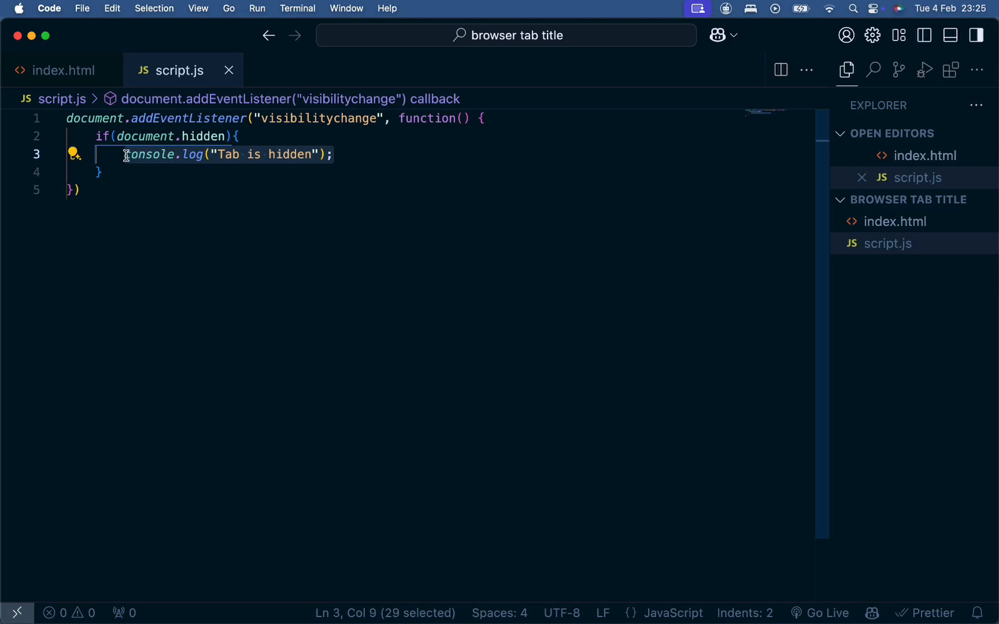
text(document)
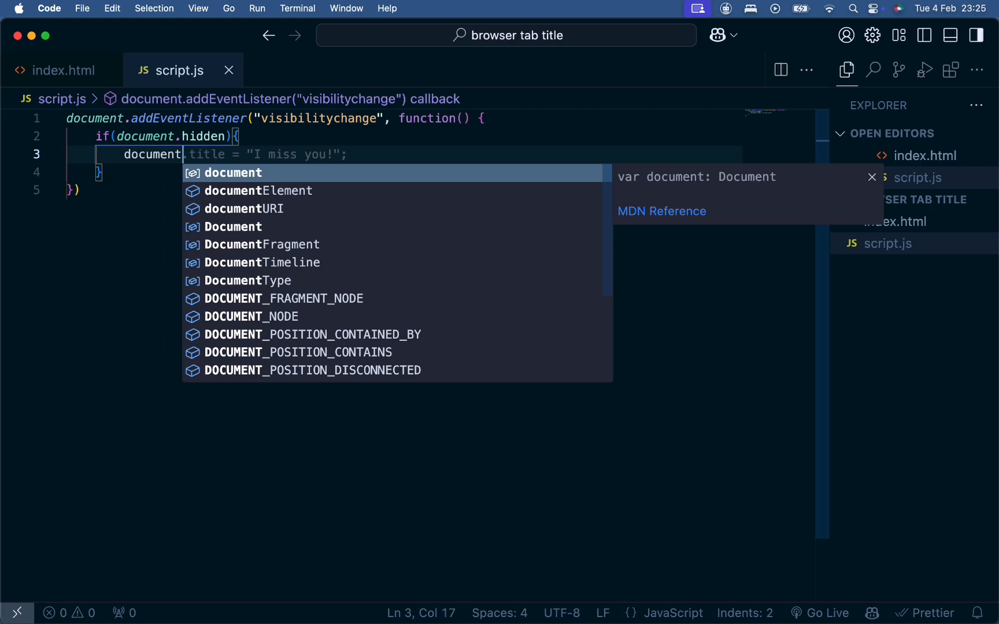
text(.title = "I)
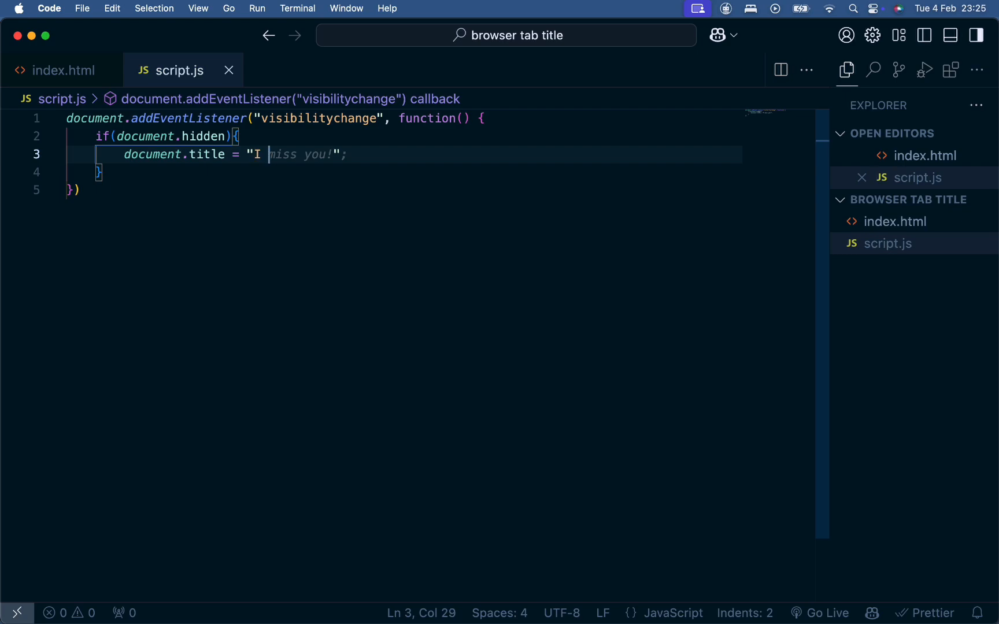
text(miss you!")
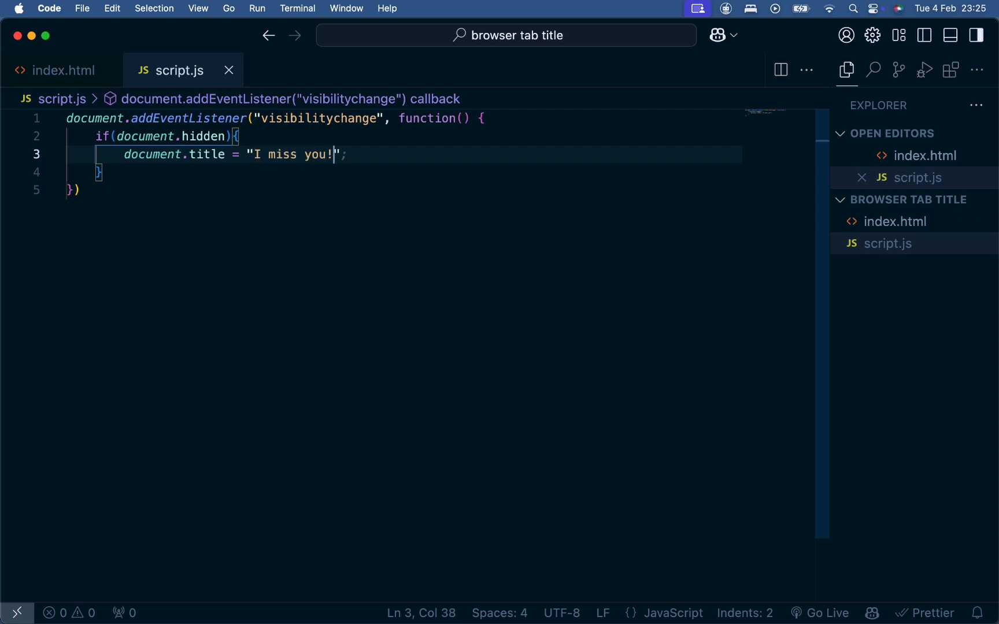
text(, come)
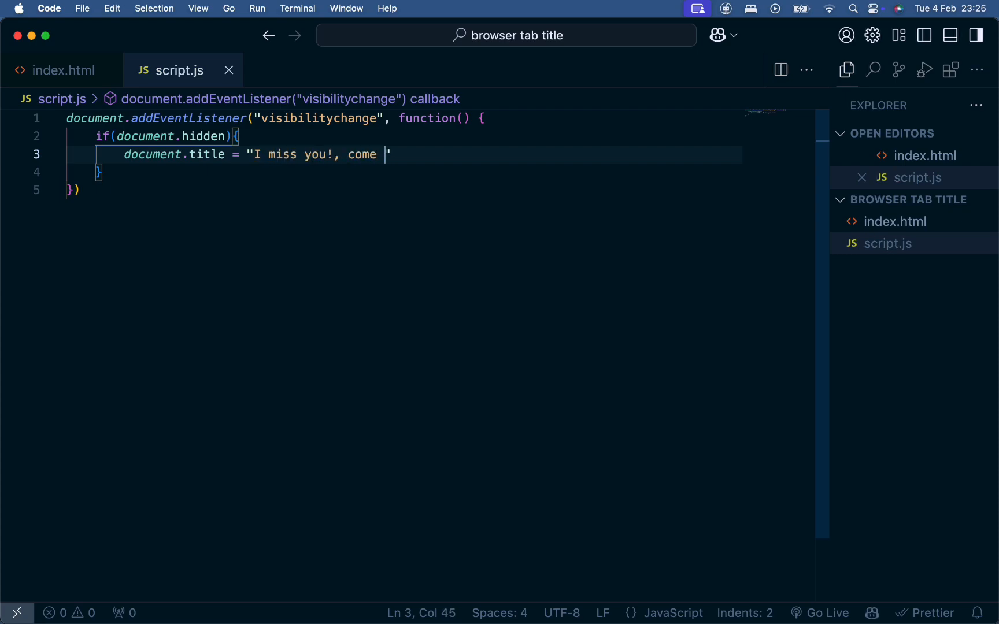
text(back!)
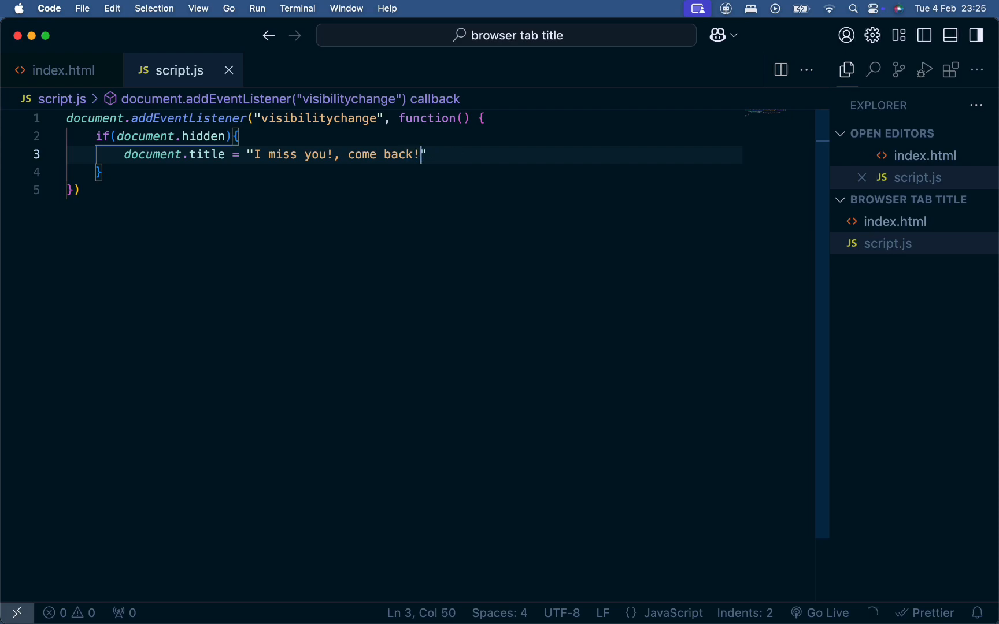
text(")
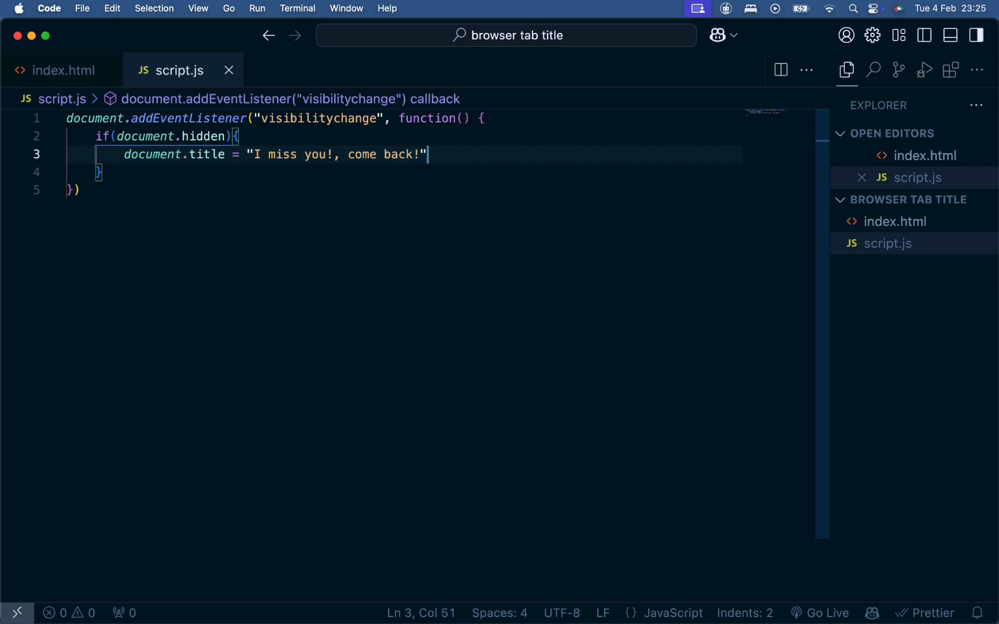
click(126, 173)
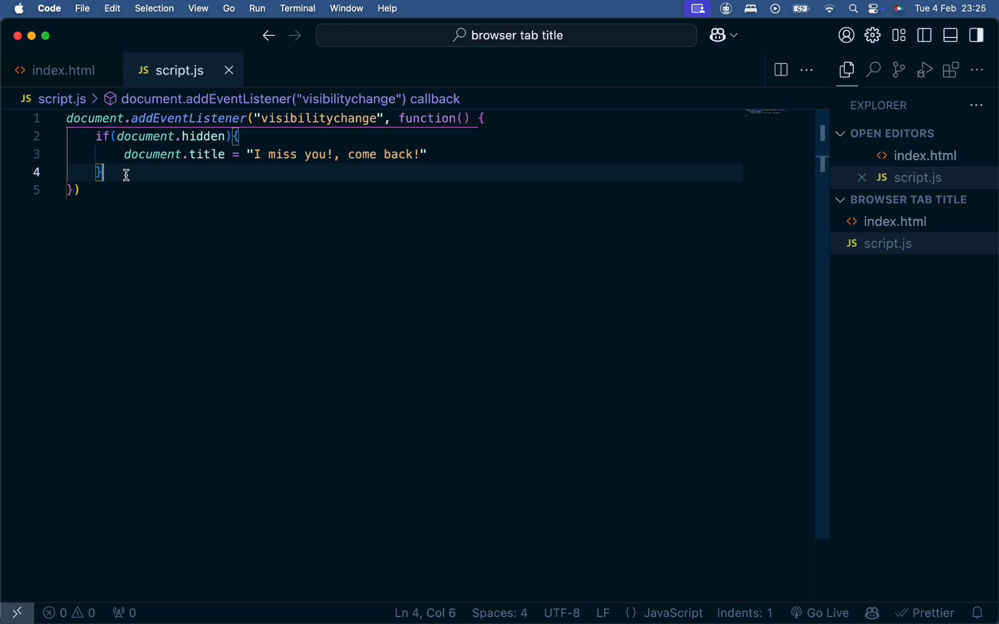
- Add an else branch setting document.title to 'Welcome back!', then show index.html
text(else {)
text(document.title = "Welcome back!")
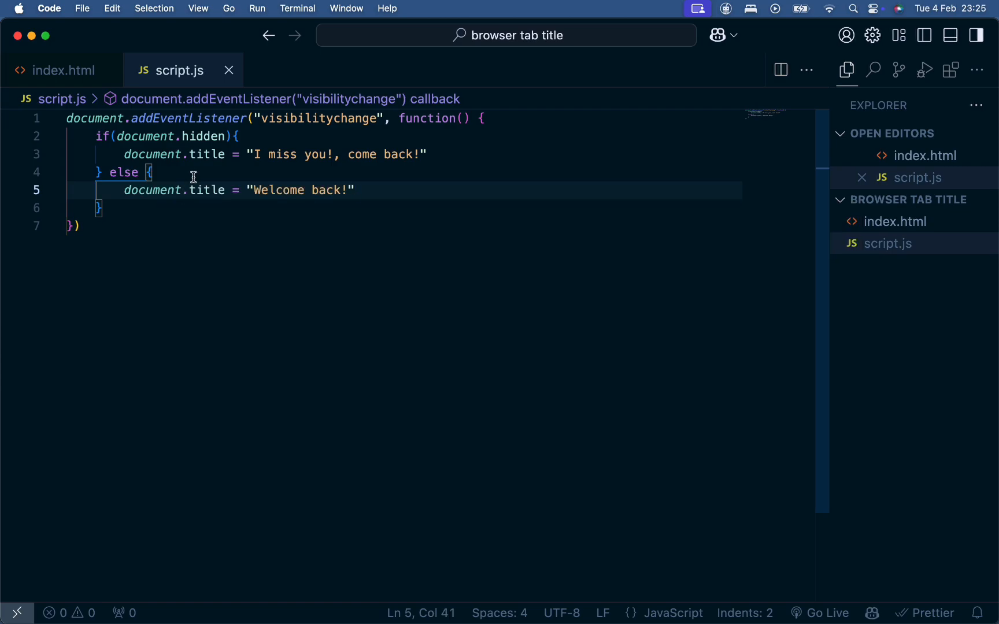
mouse_move(318, 189)
text(setTimeout)
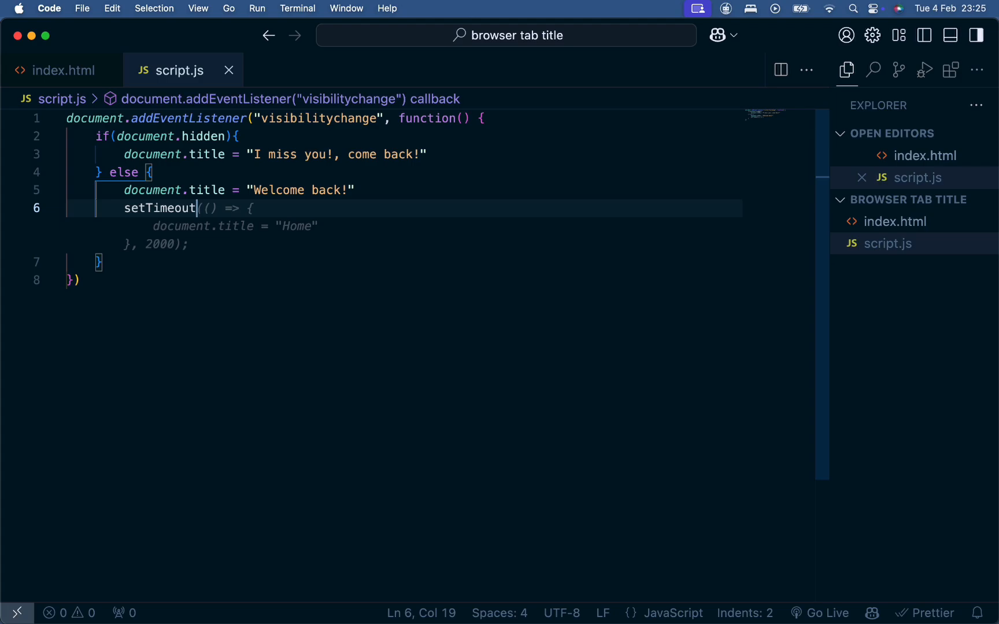
mouse_move(355, 191)
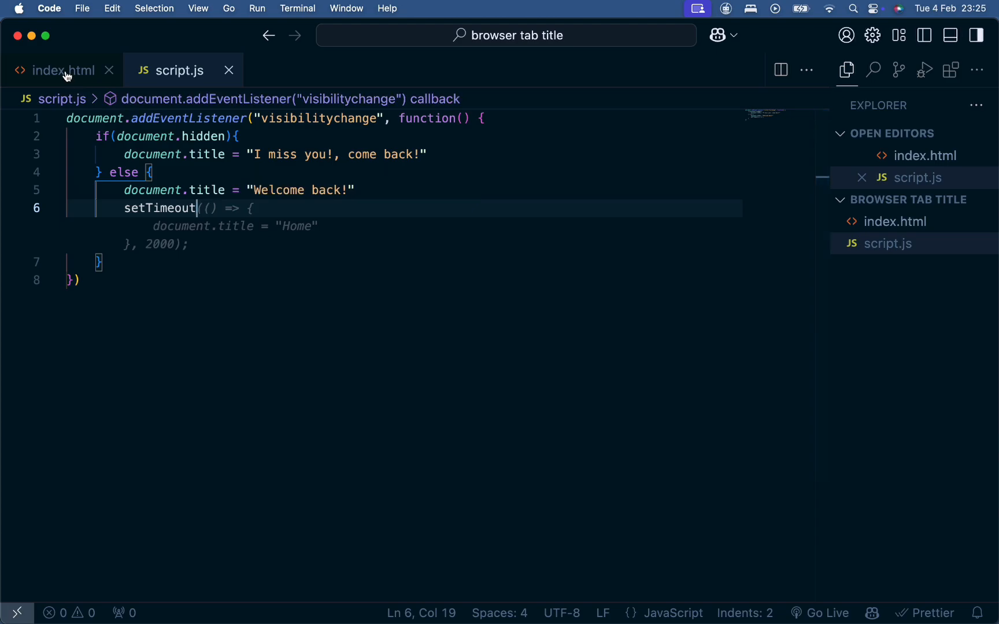
click(62, 71)
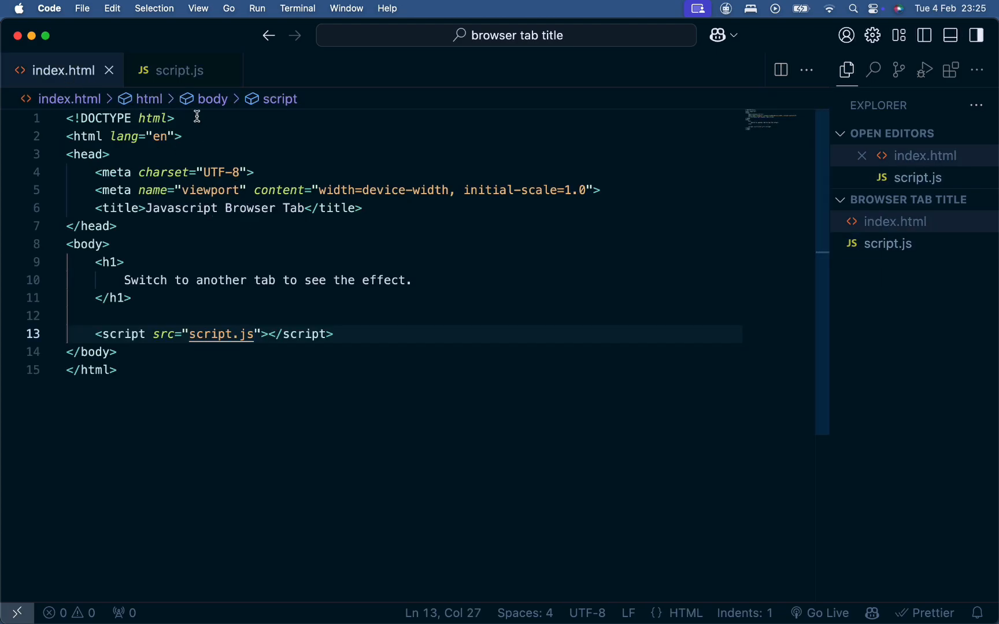
- Add a 2000 ms setTimeout restoring the title to 'Javascript Browser Tab' after 'Welcome back!'
click(173, 71)
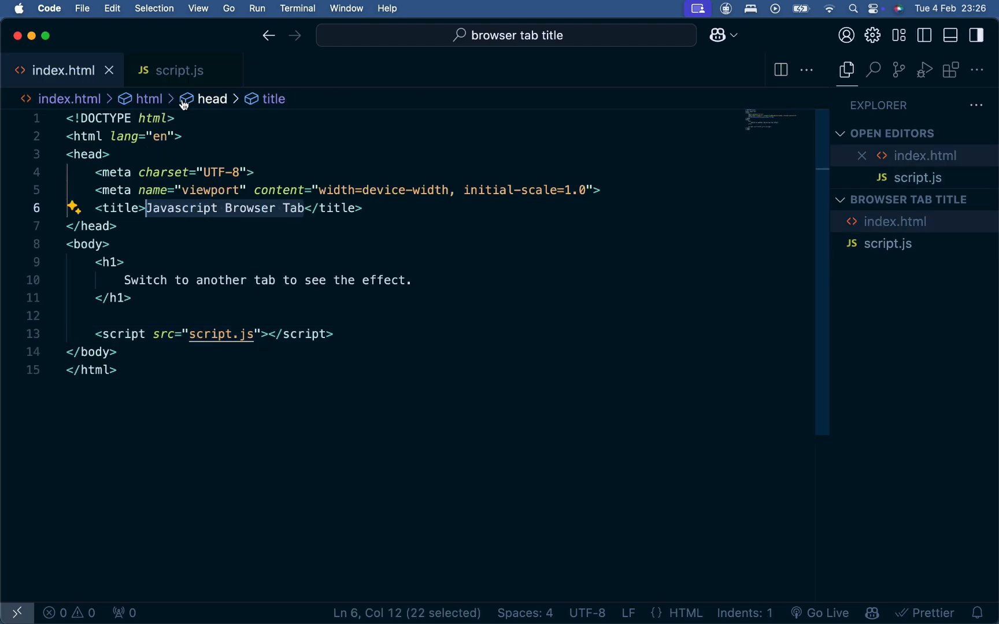
click(173, 70)
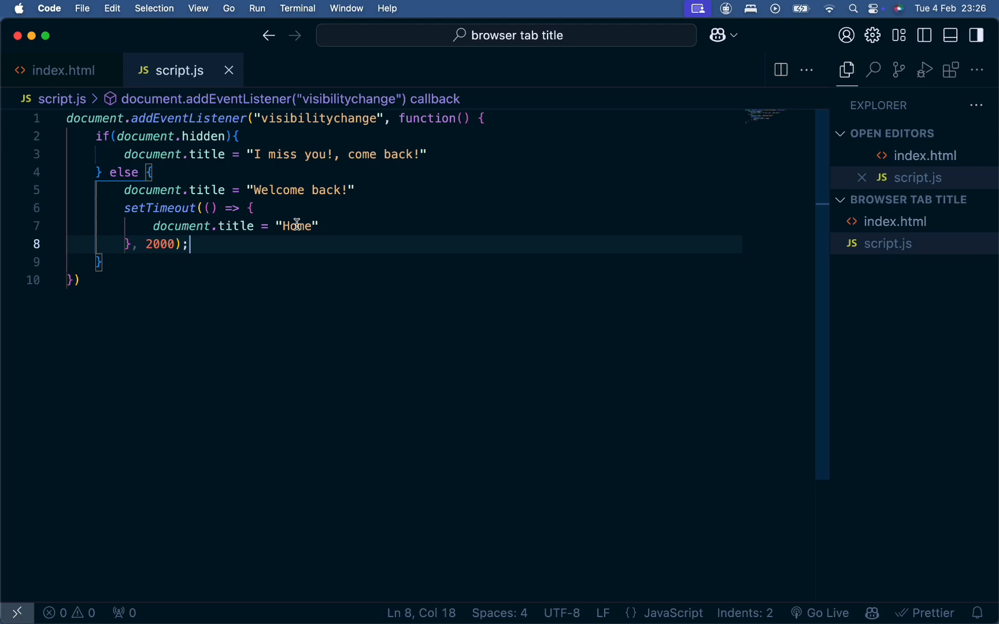
text(Javascript Browser Tab)
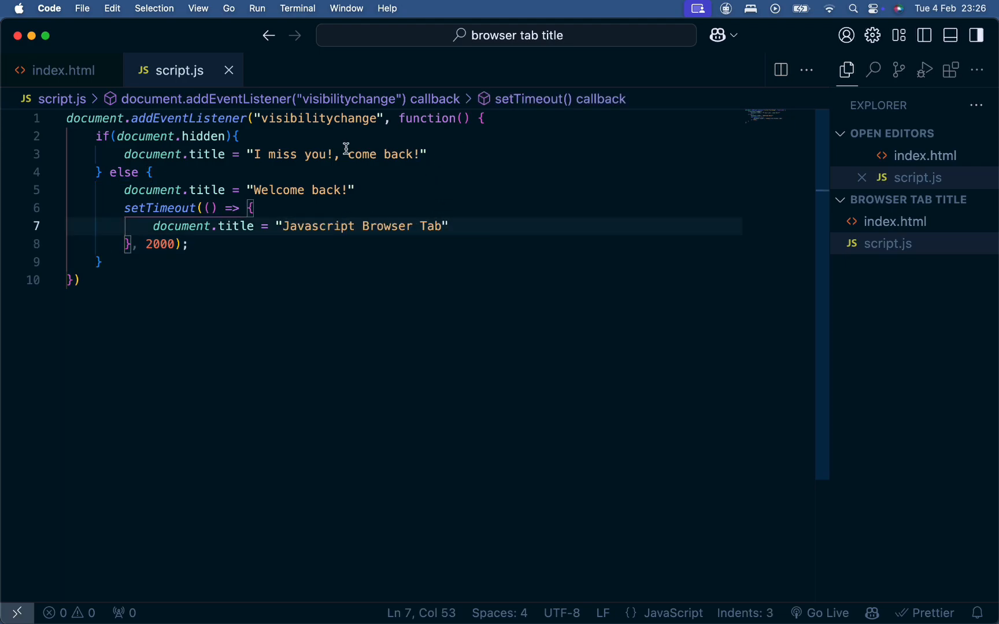
mouse_move(252, 149)
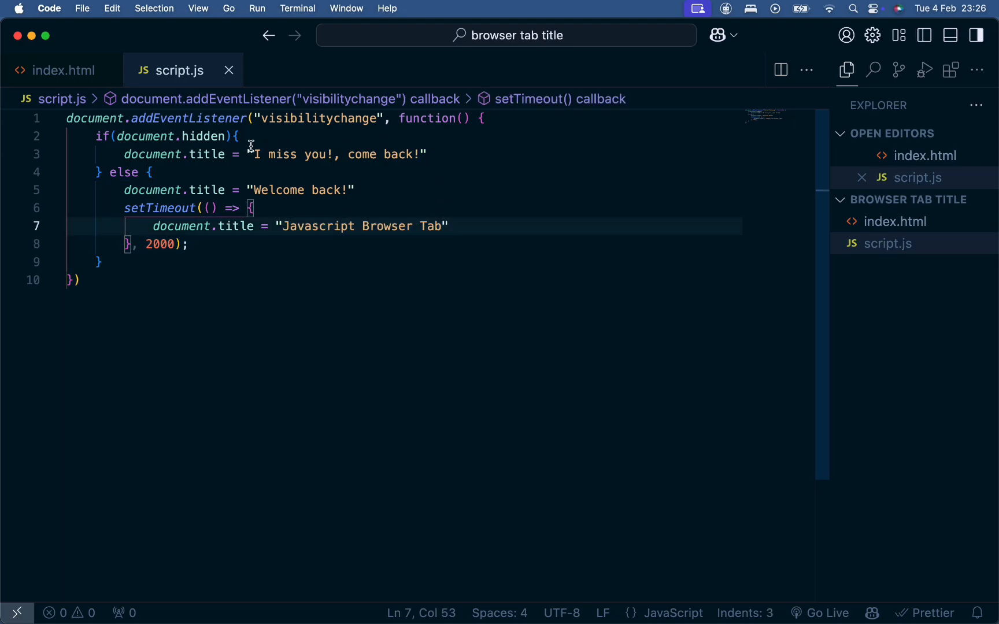
mouse_move(393, 174)
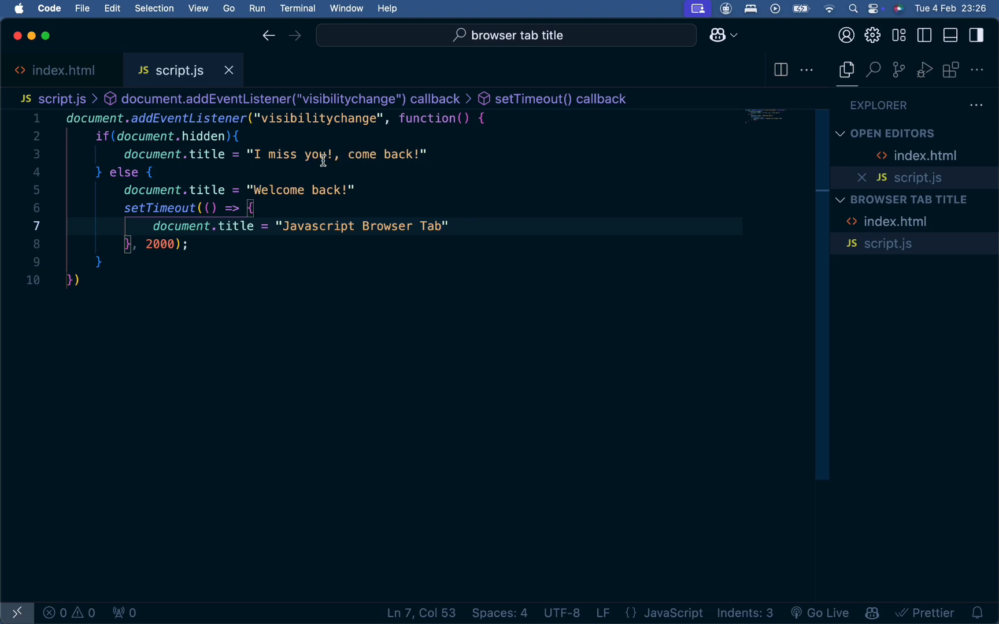
double_click(279, 189)
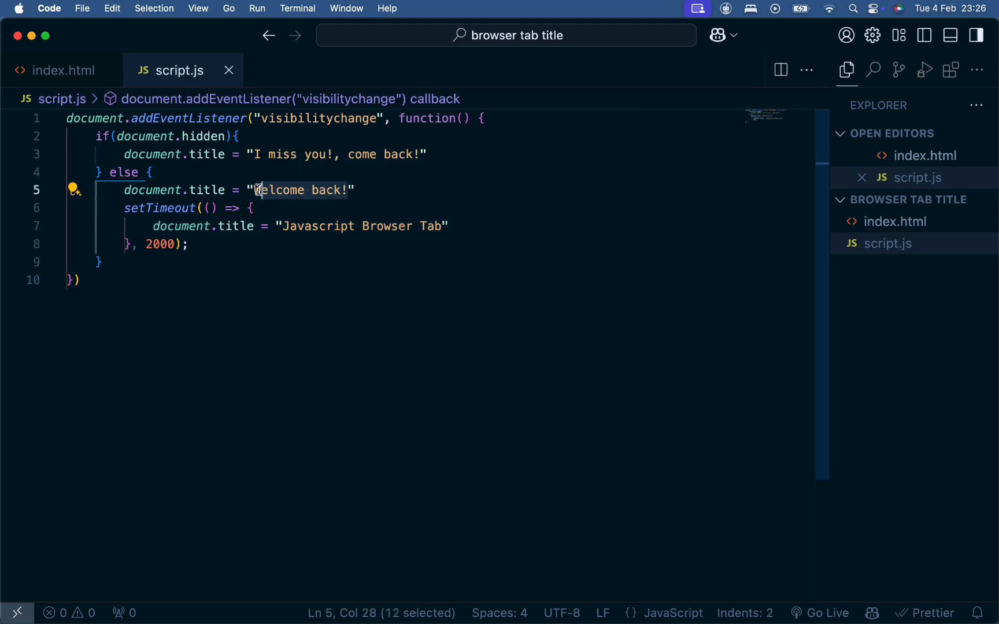
mouse_move(164, 245)
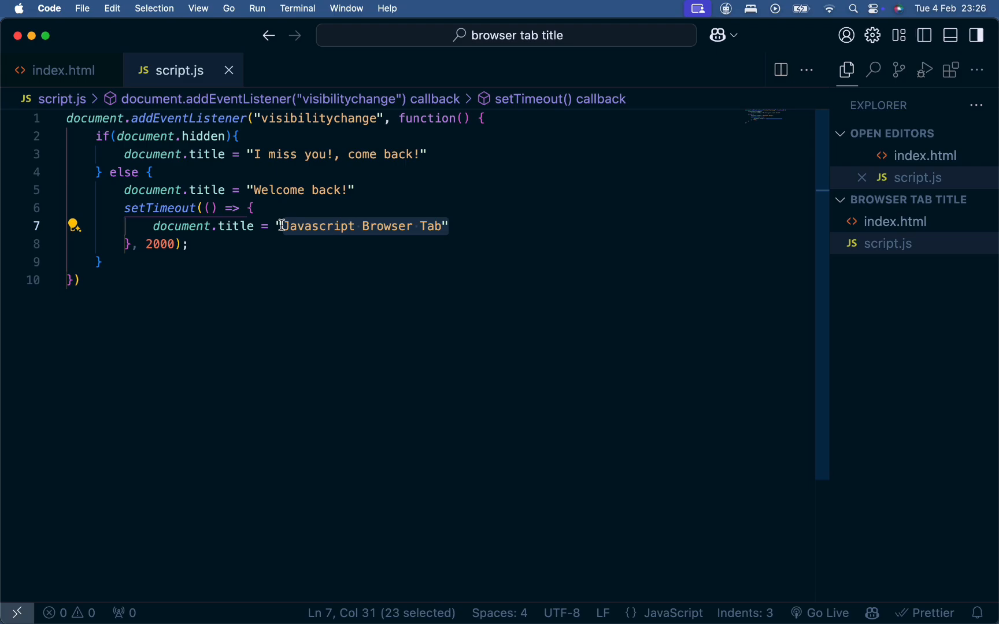
click(390, 276)
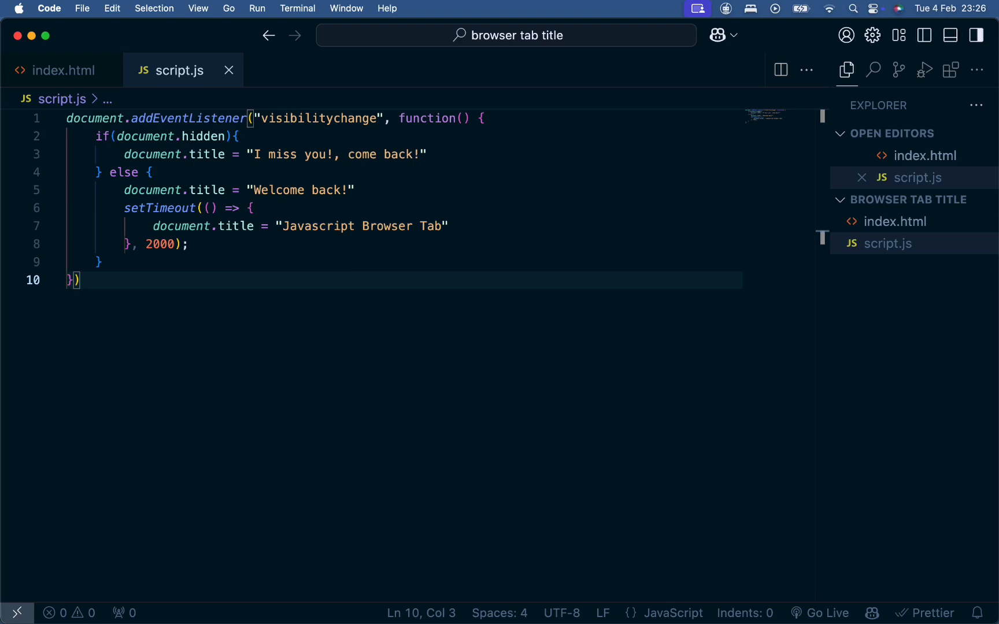
mouse_move(615, 237)
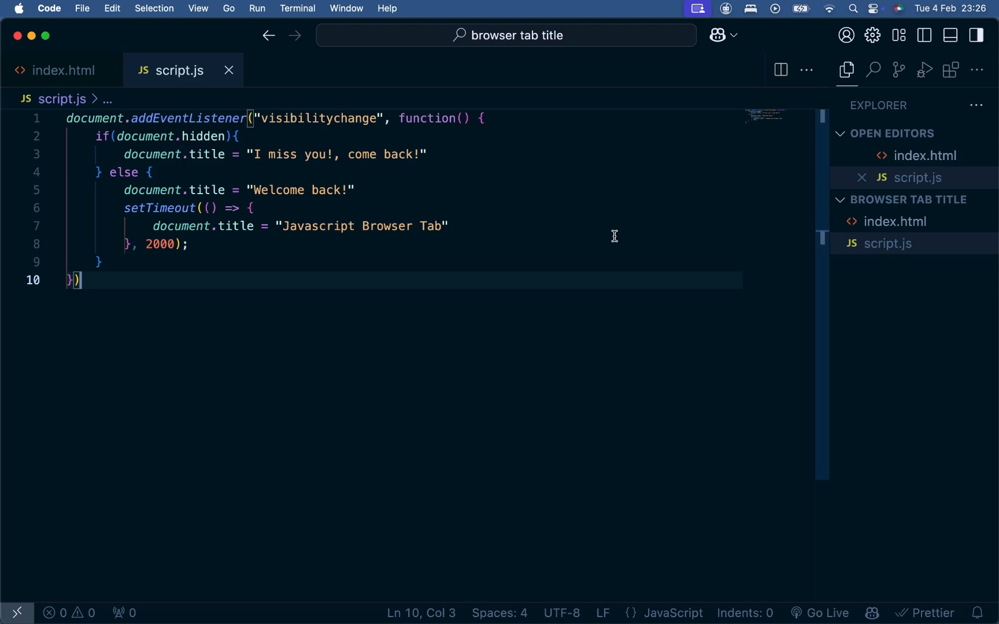
mouse_move(480, 226)
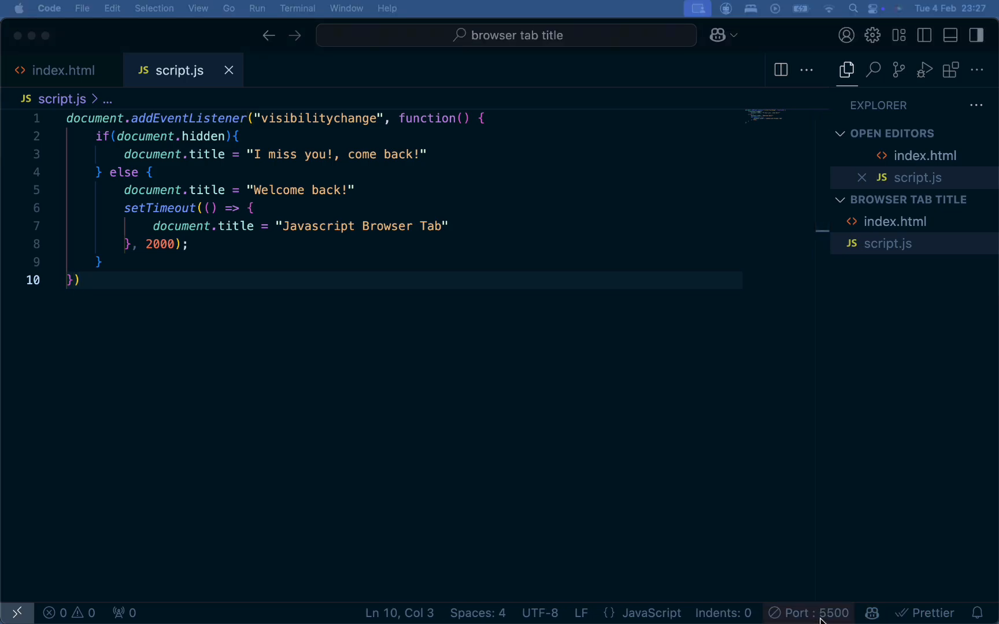
mouse_move(23, 25)
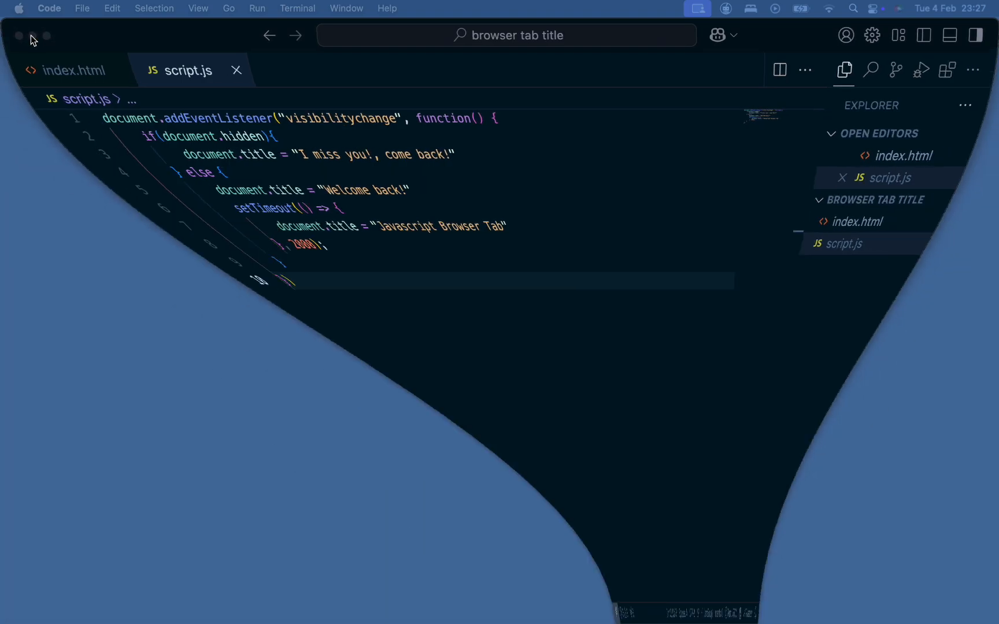
- In Chrome, hide the page with a new tab, then return to see the title restore
click(31, 35)
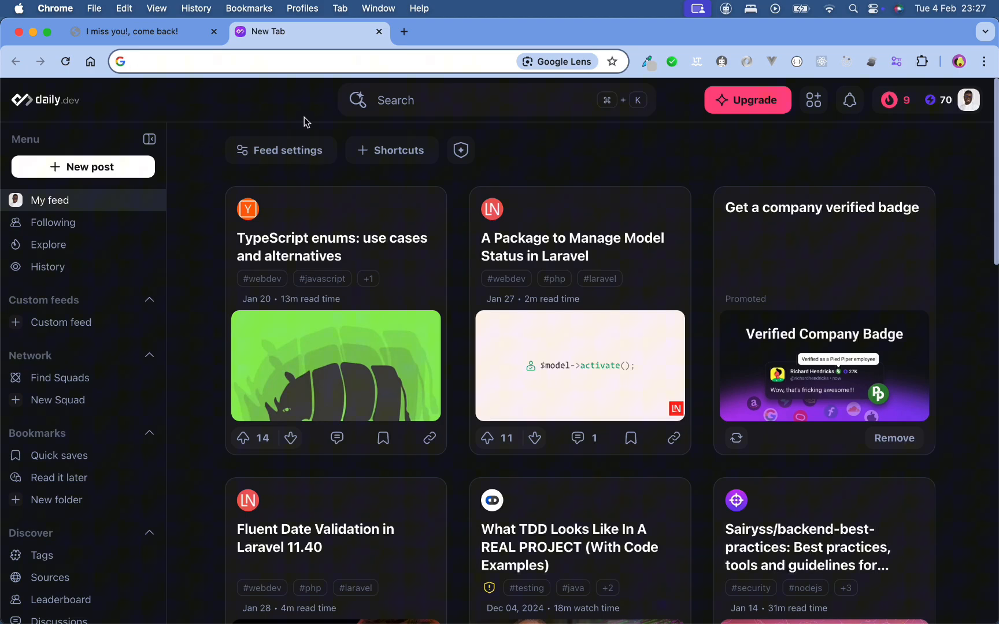
click(132, 31)
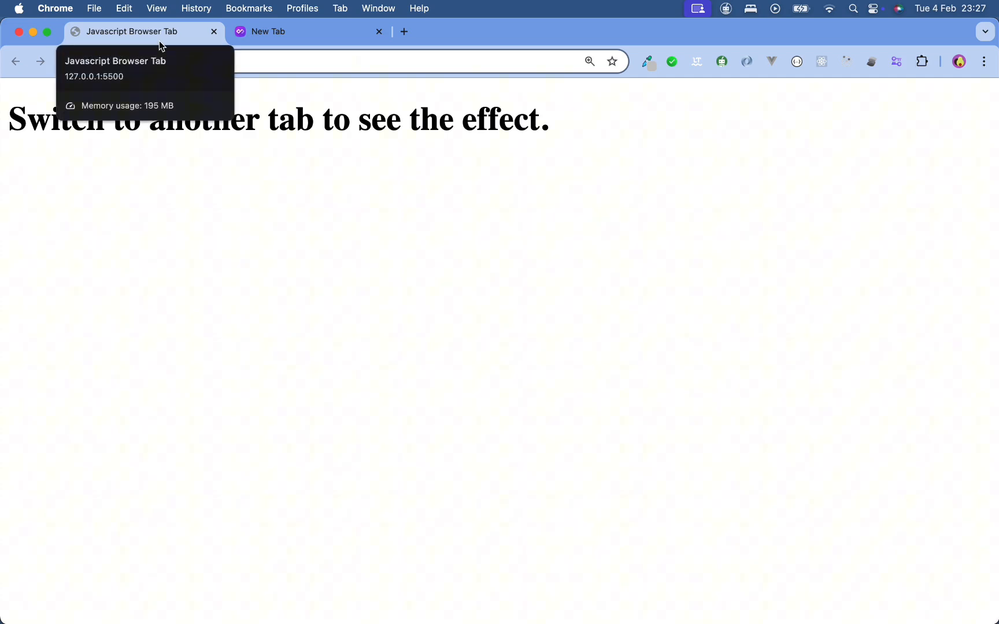